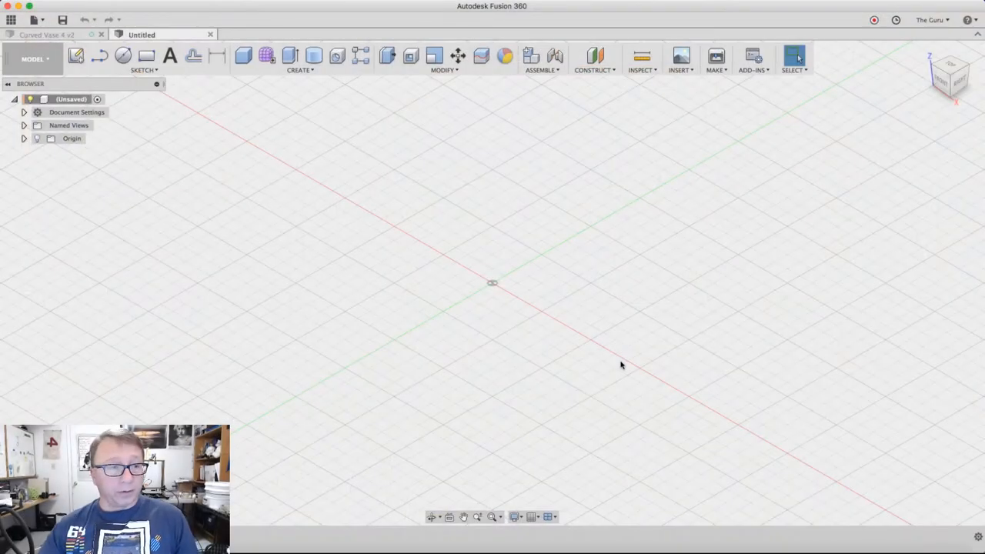
- Set the document units to millimetres in Document Settings
click(25, 111)
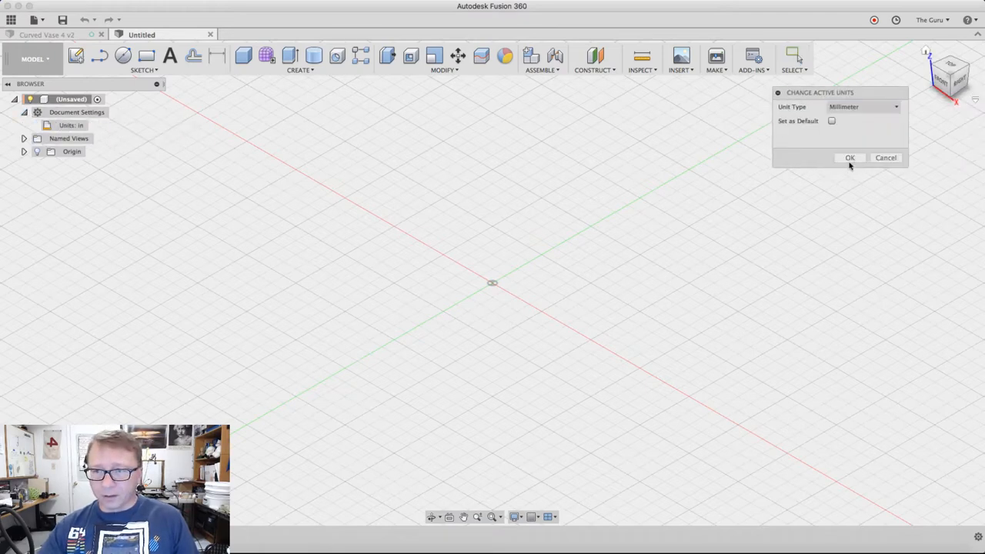
click(849, 157)
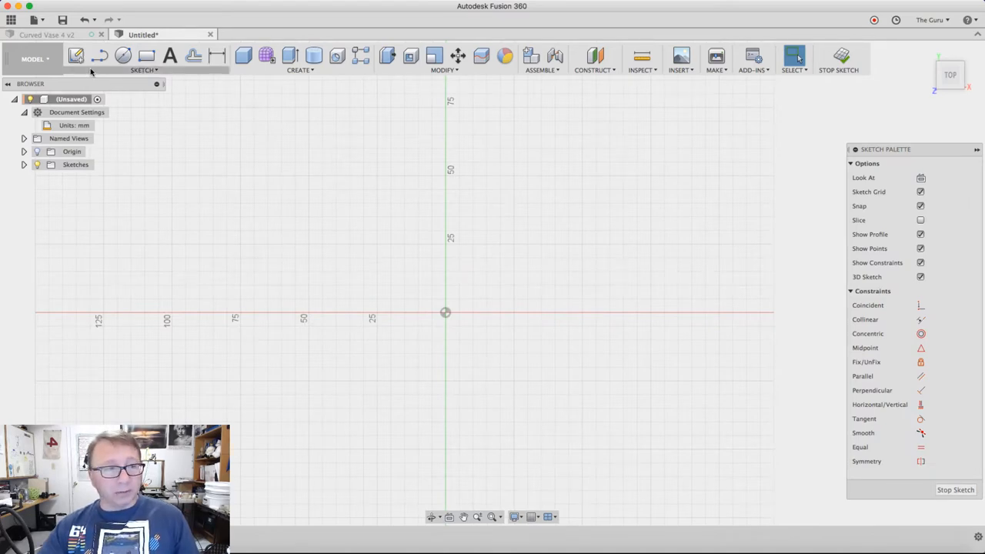
- Draw two six-sided circumscribed polygons at the origin, the second rotated to form a star
click(145, 71)
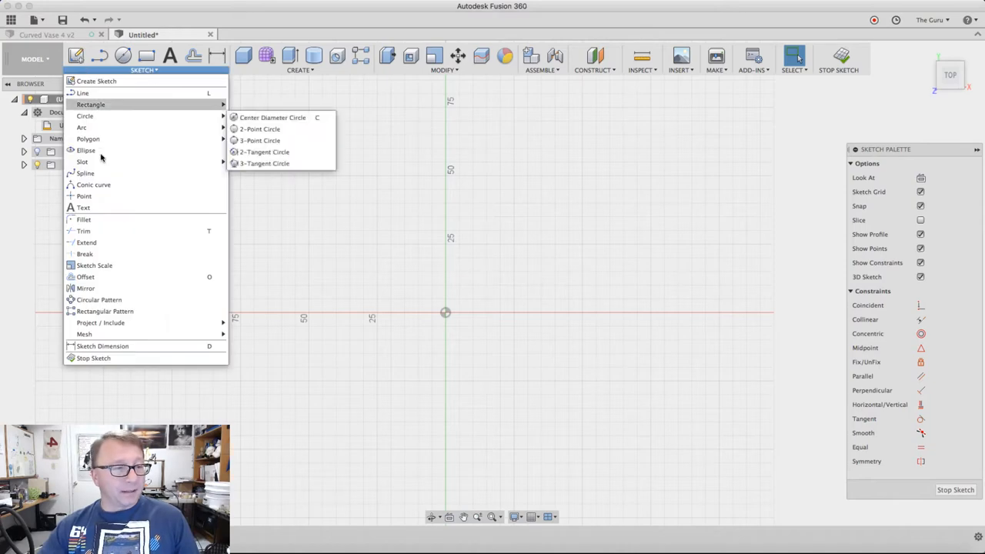
mouse_move(87, 139)
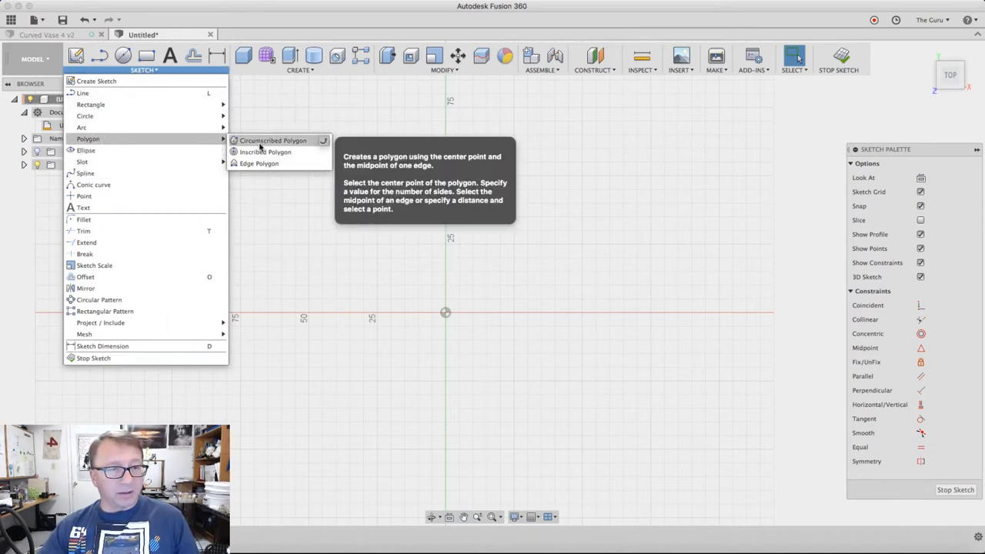
click(274, 140)
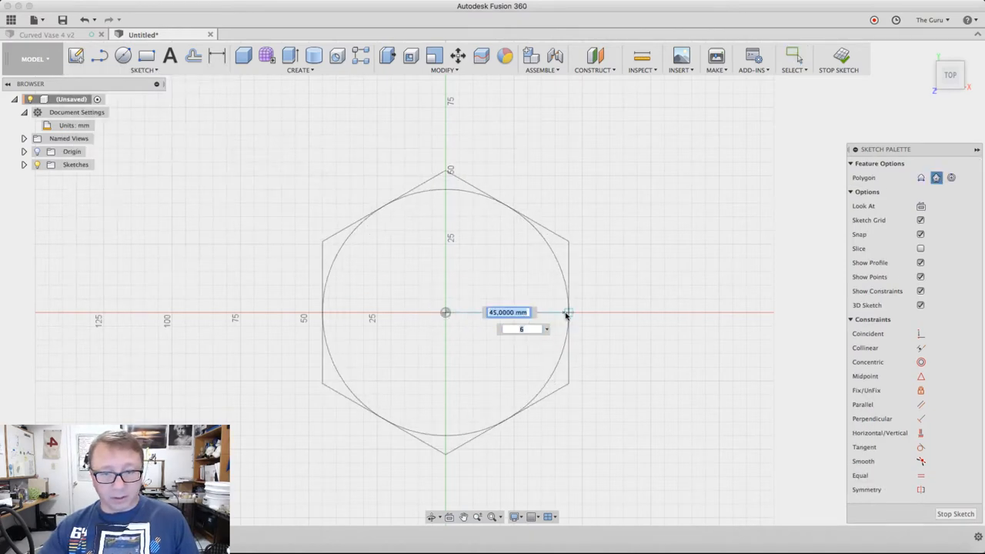
mouse_move(563, 314)
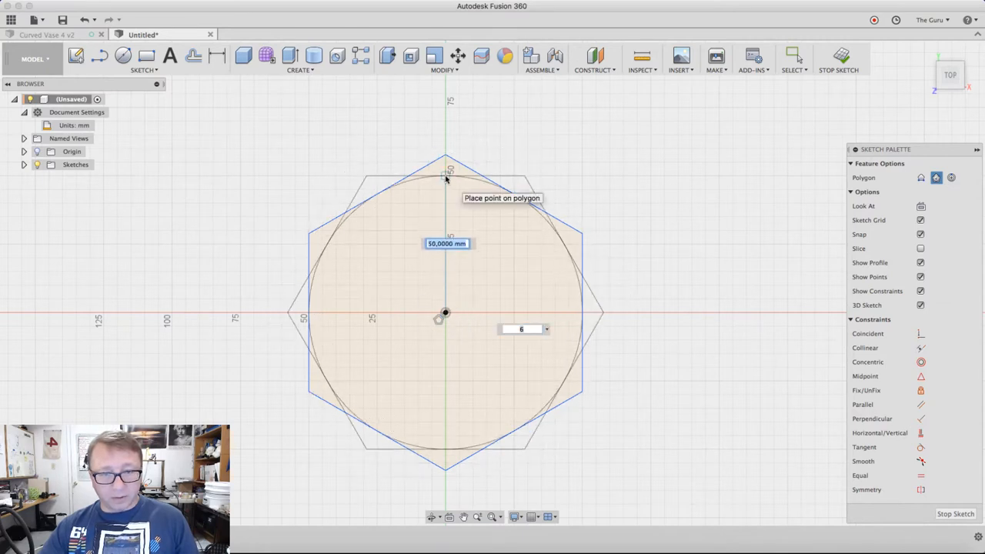
click(445, 171)
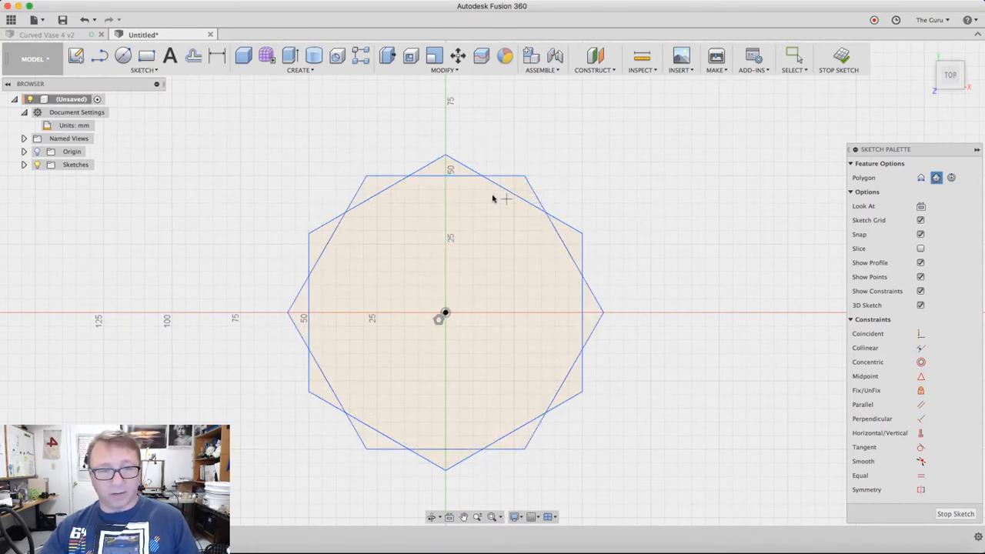
mouse_move(372, 181)
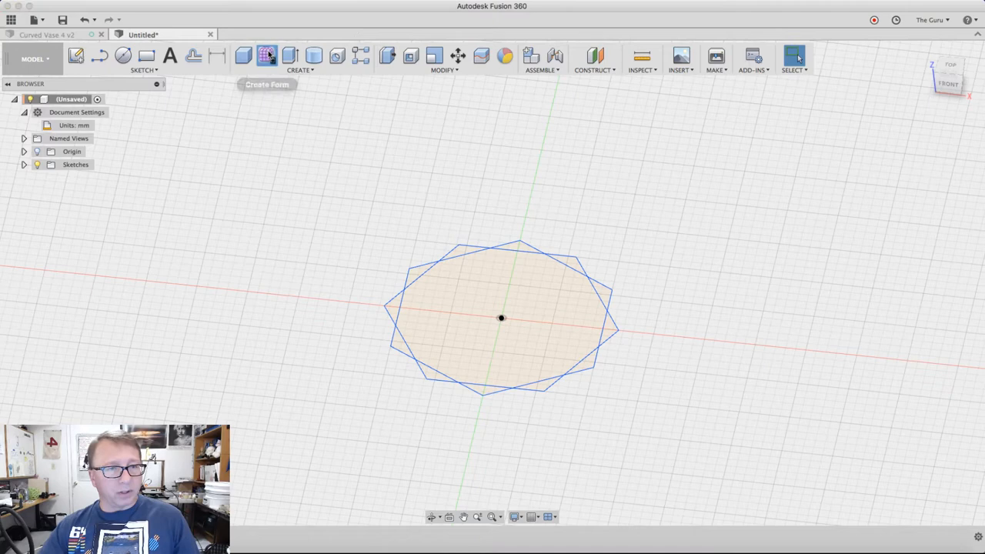
- Extrude the star profiles into a T-Spline form 150 mm high with 24 faces
click(268, 55)
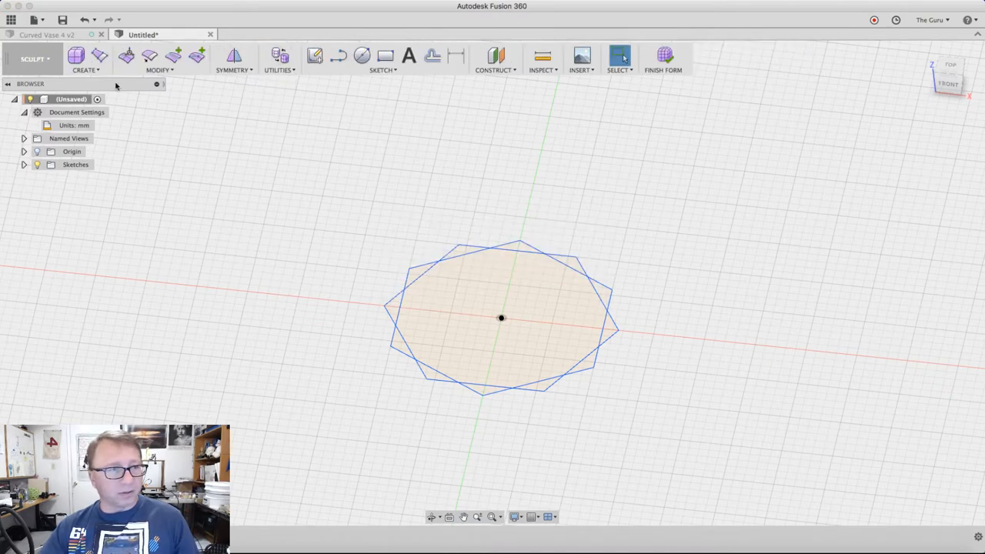
click(86, 58)
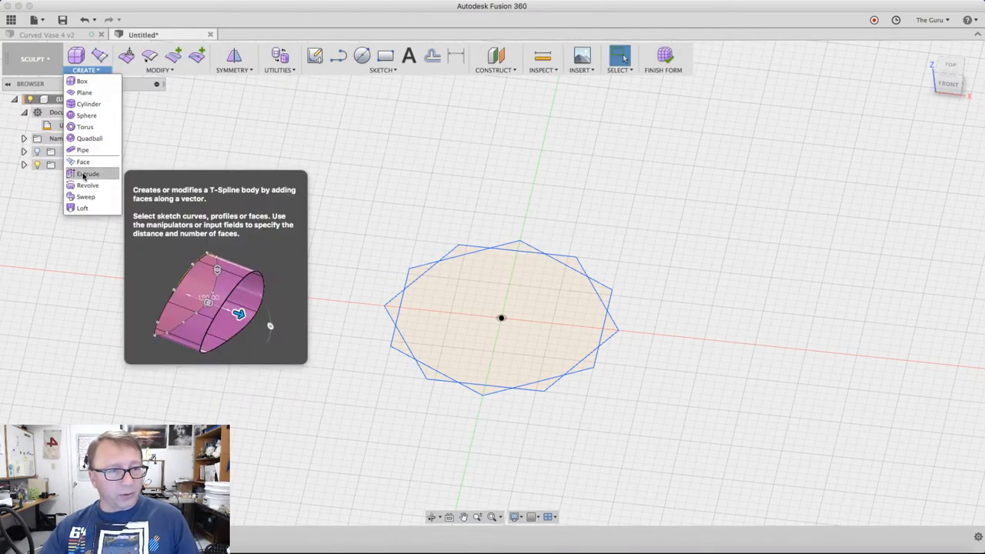
click(88, 173)
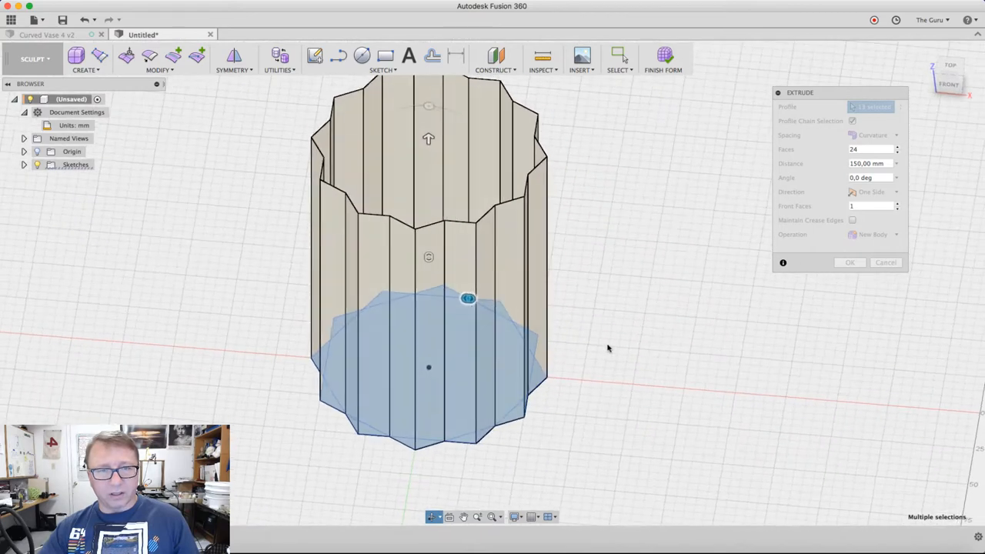
click(468, 302)
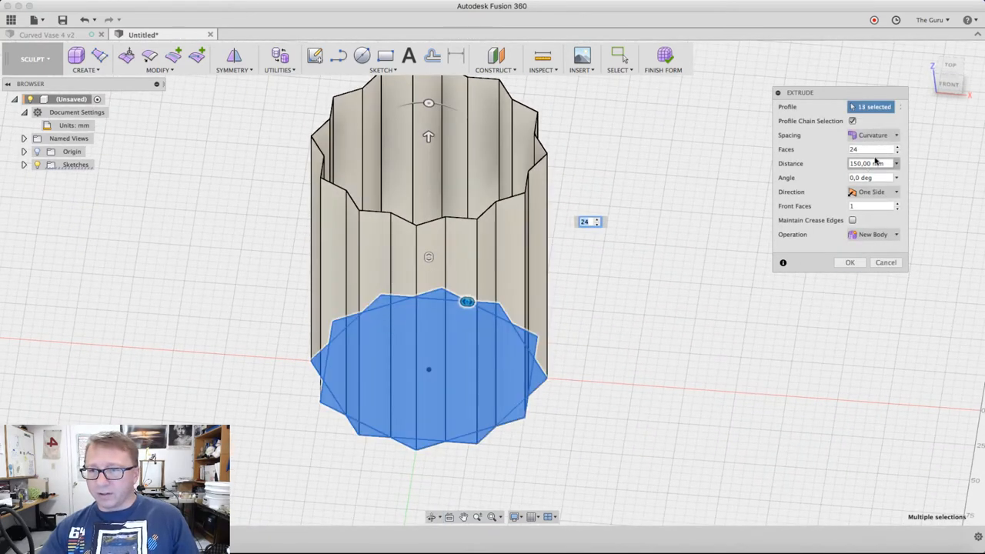
click(849, 261)
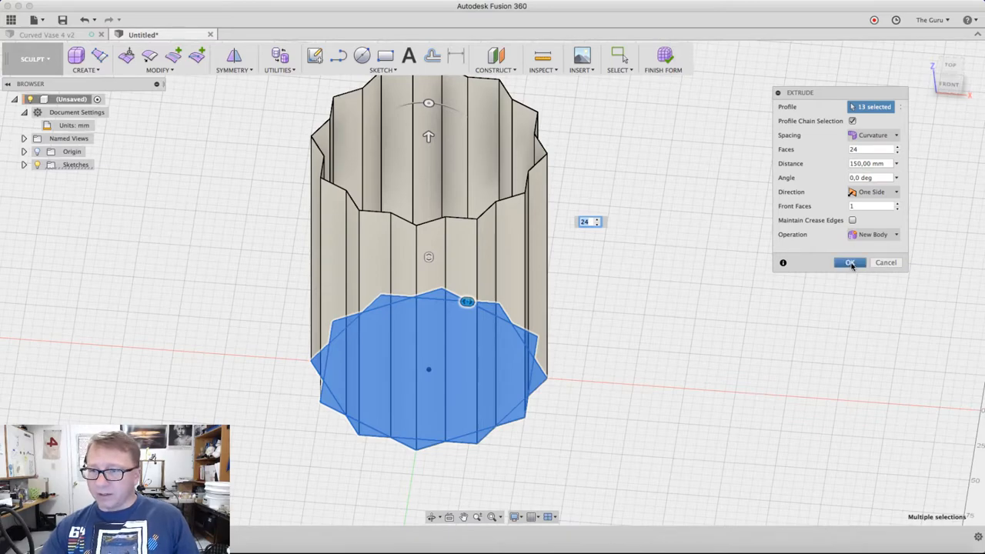
click(849, 262)
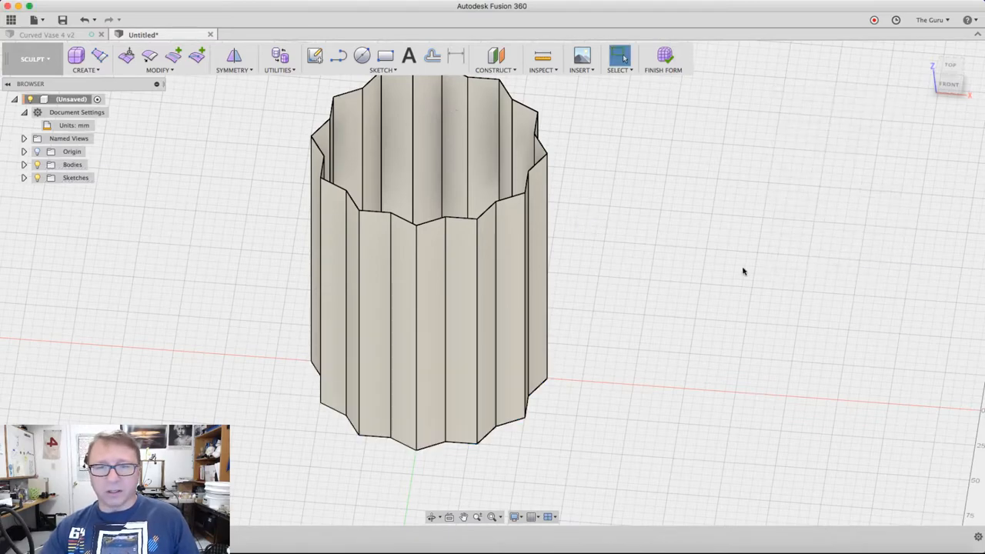
- Rotate the top rim edges with Edit Form so the ribs twist into a spiral
drag(743, 271, 686, 331)
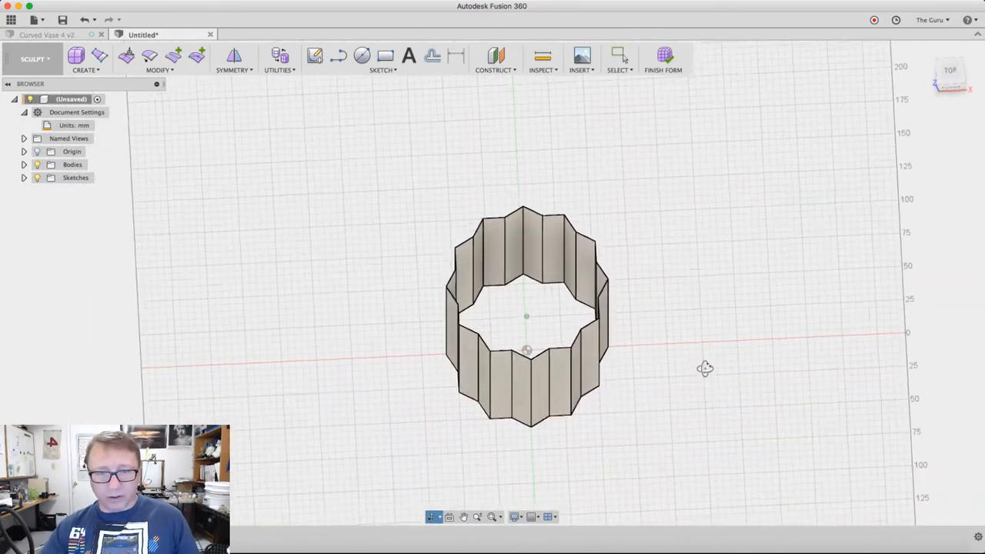
click(126, 55)
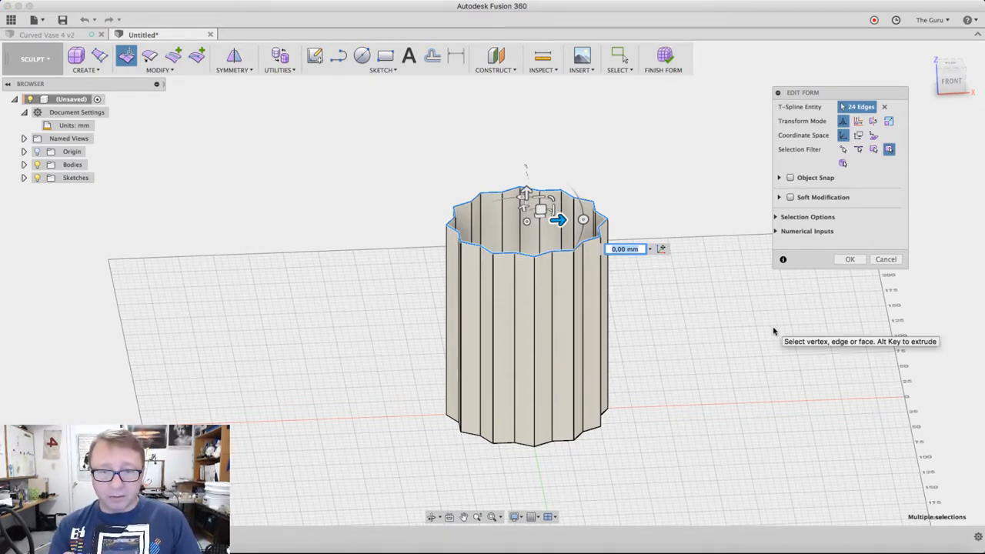
mouse_move(732, 212)
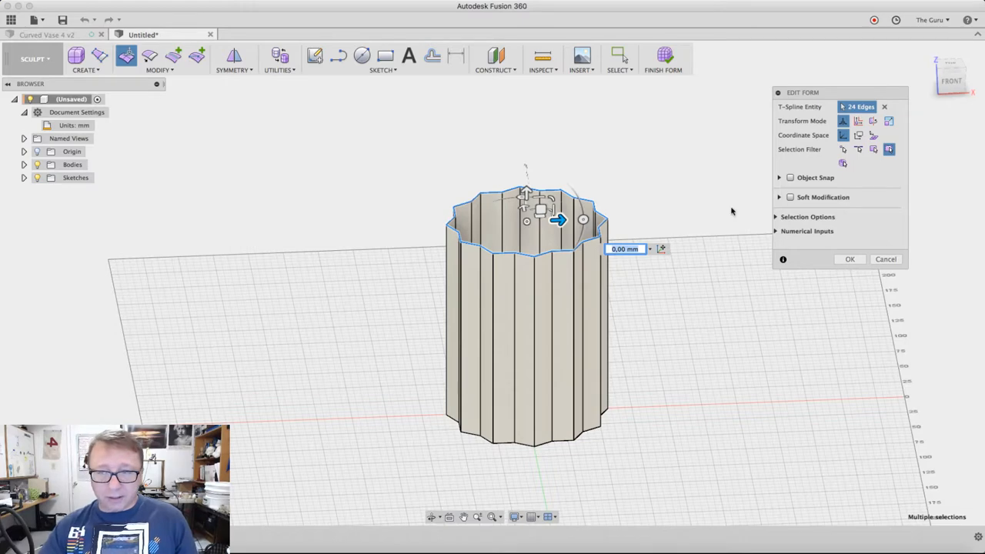
mouse_move(951, 64)
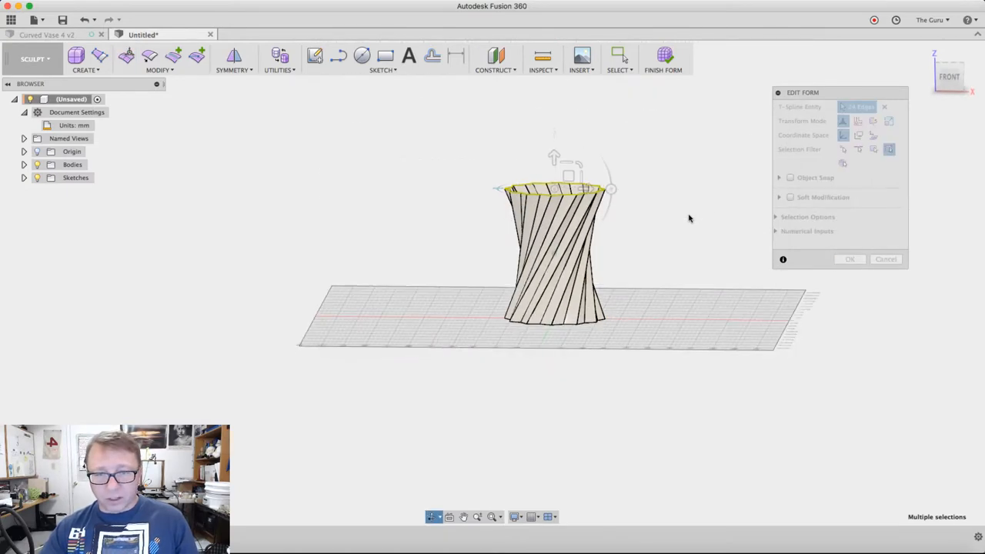
click(849, 258)
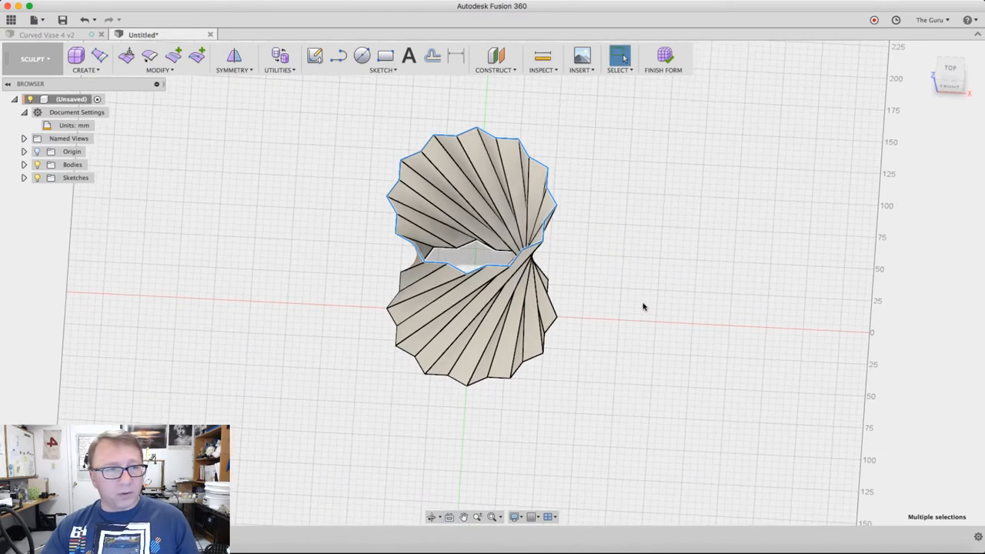
mouse_move(643, 288)
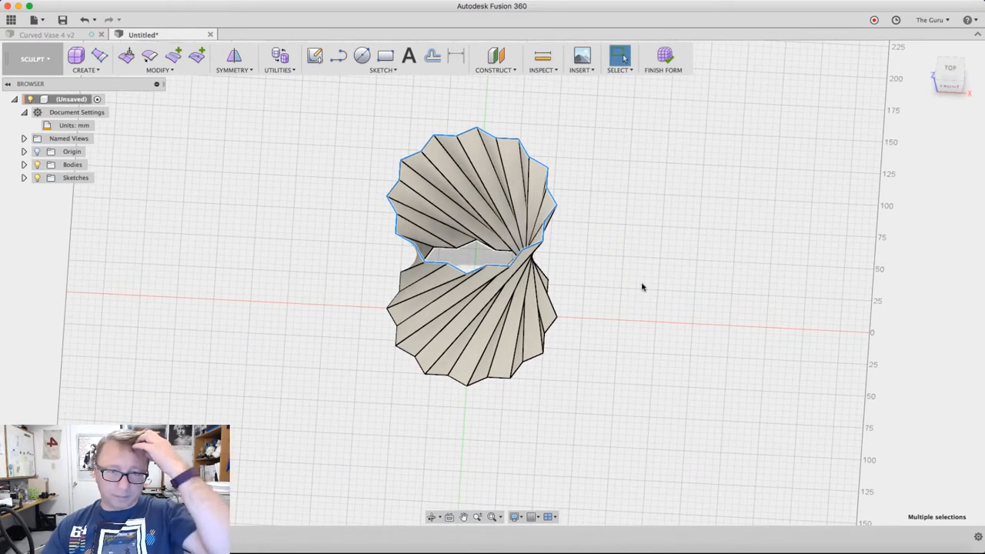
mouse_move(665, 58)
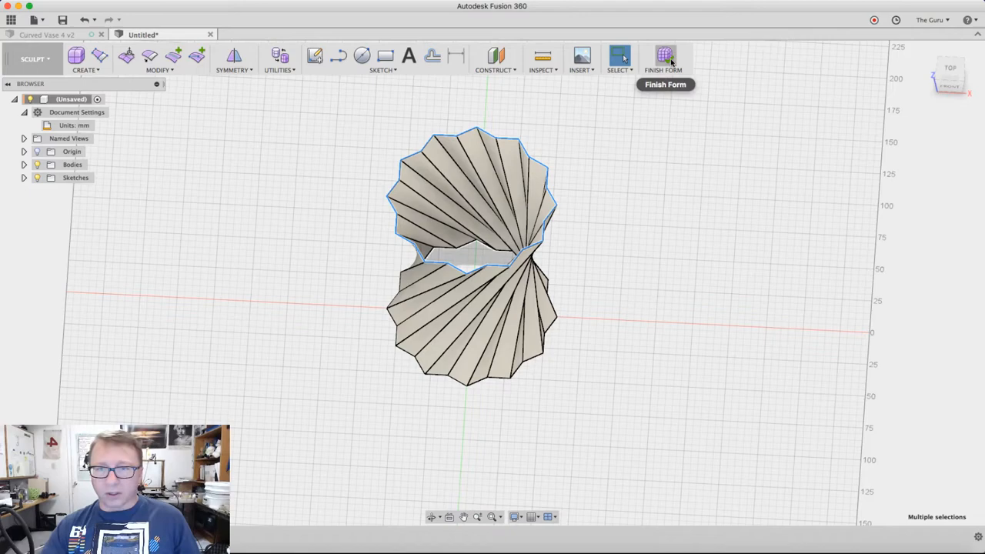
- Finish the form as a regular body and switch to the Patch workspace
click(663, 56)
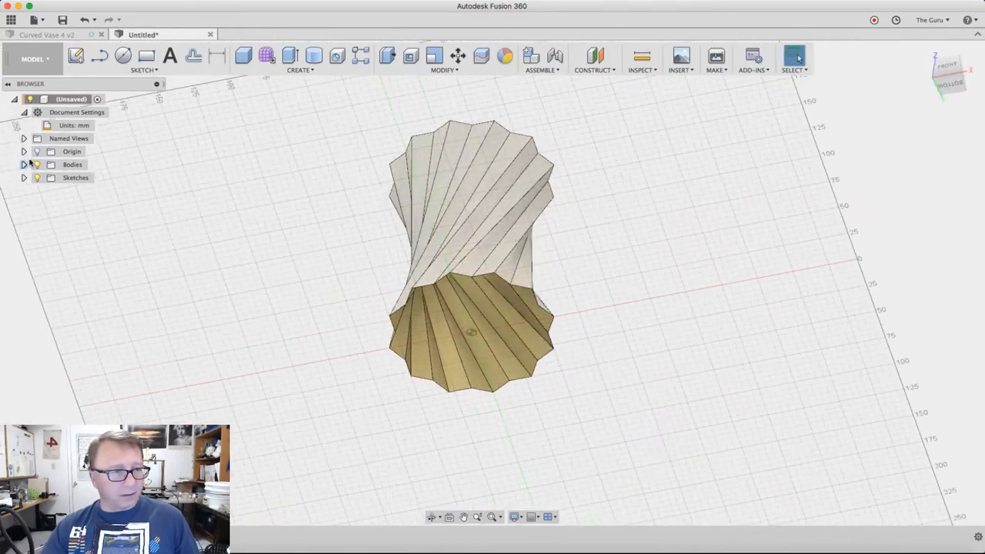
click(25, 163)
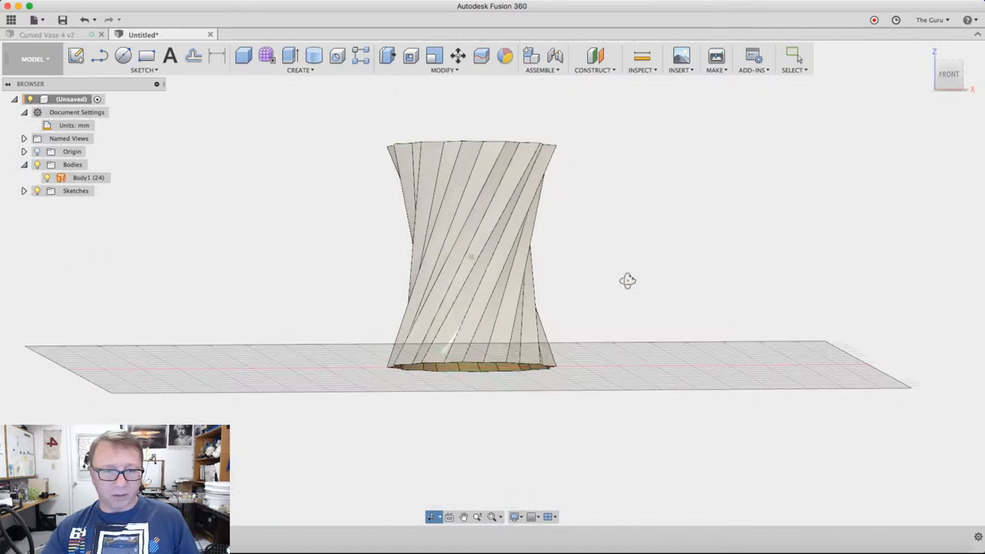
click(33, 58)
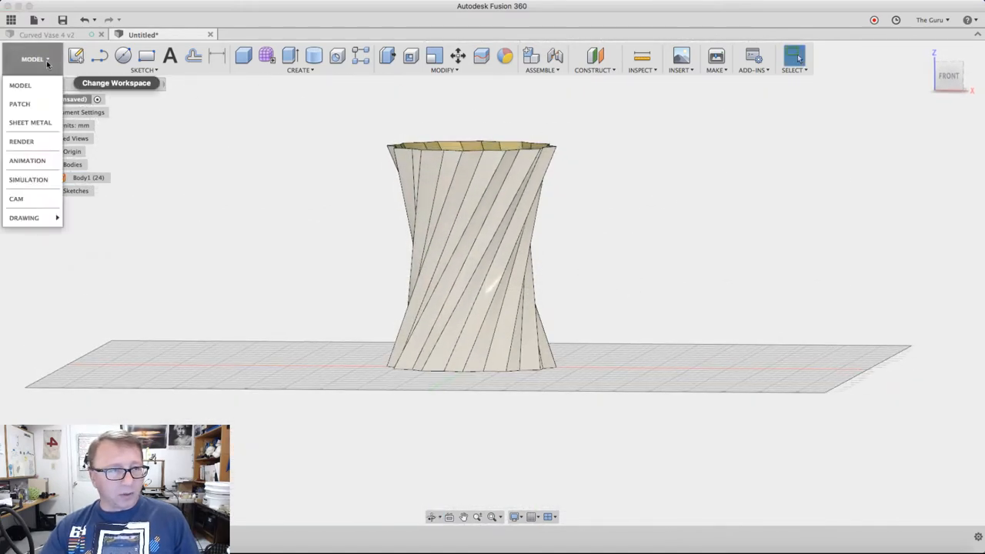
click(19, 104)
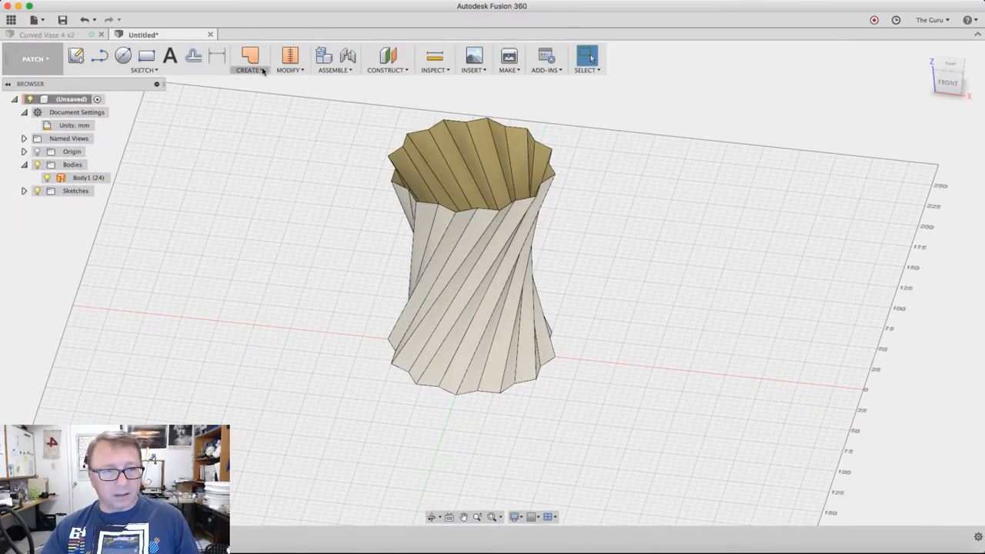
- Cap the bottom and top openings with flat patch surfaces
click(248, 58)
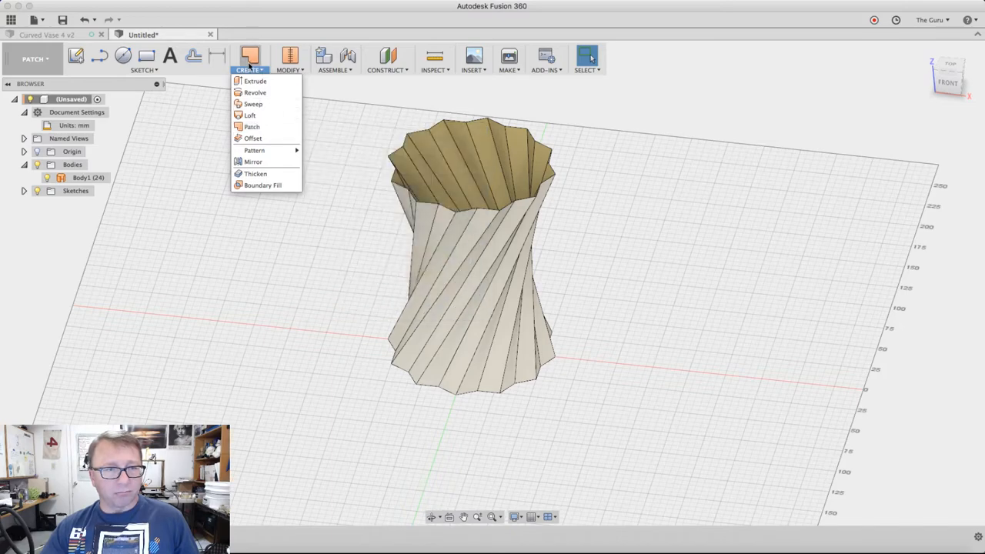
click(252, 126)
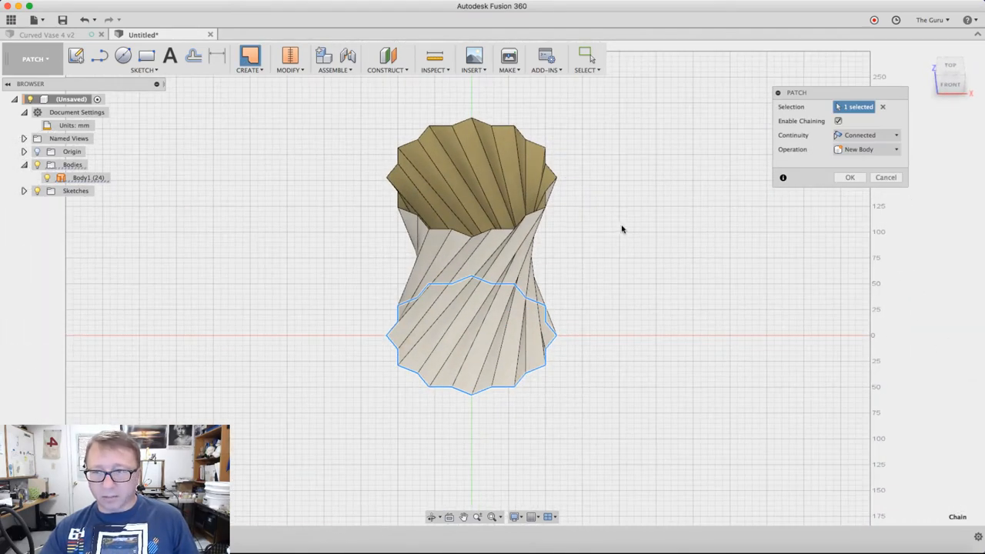
click(850, 177)
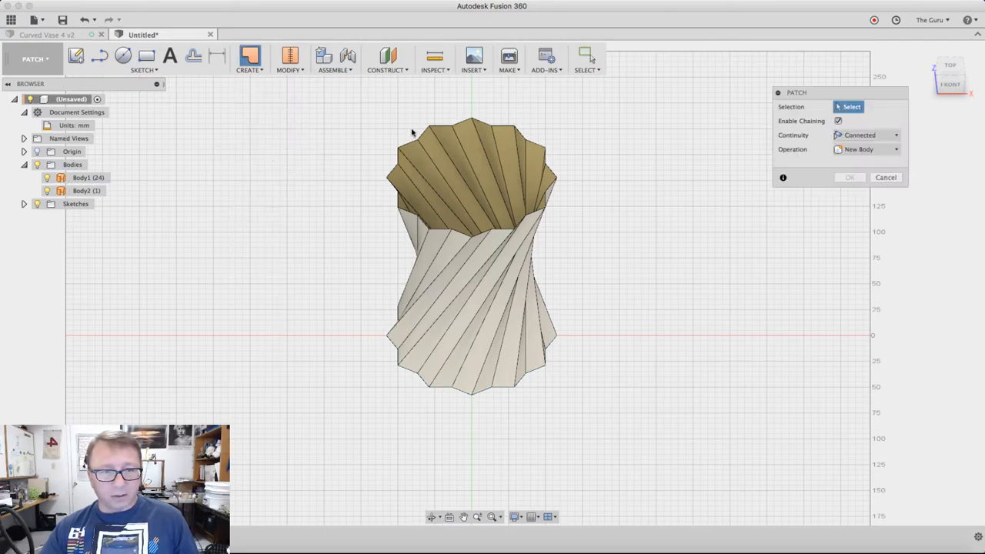
click(470, 177)
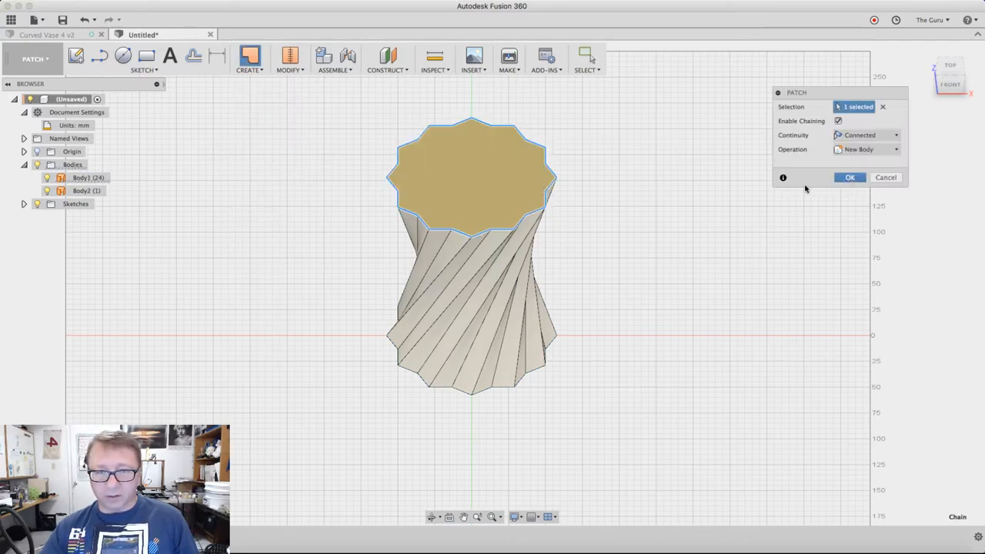
click(849, 177)
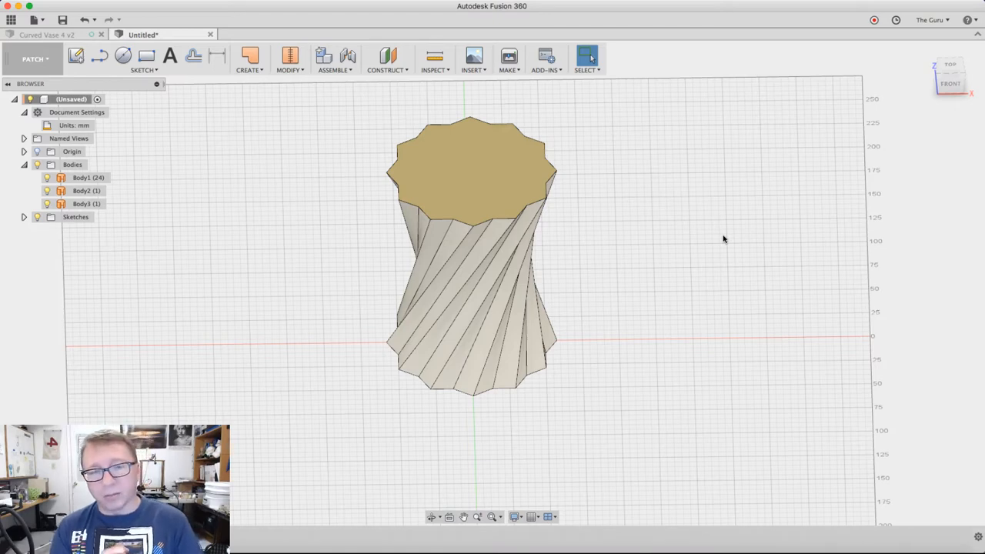
mouse_move(652, 219)
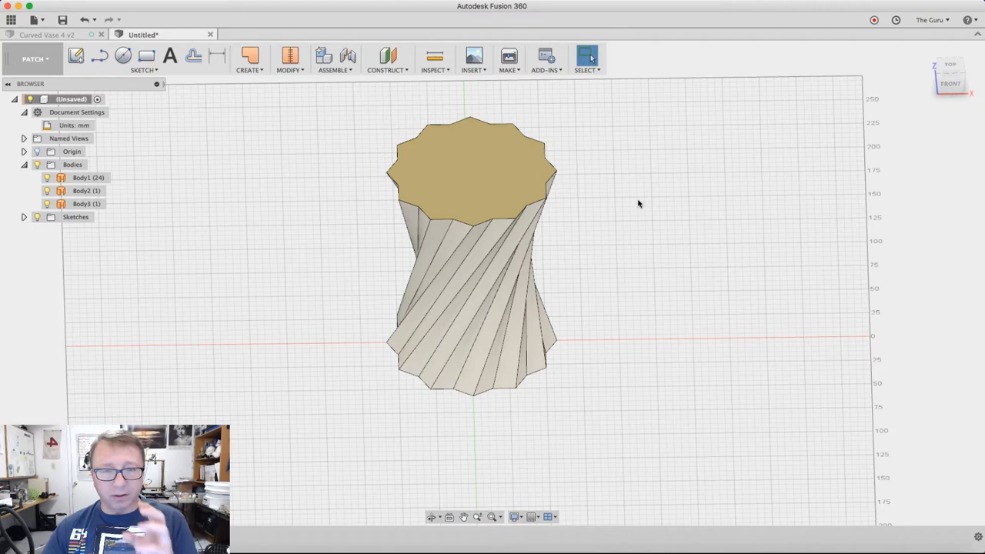
mouse_move(637, 224)
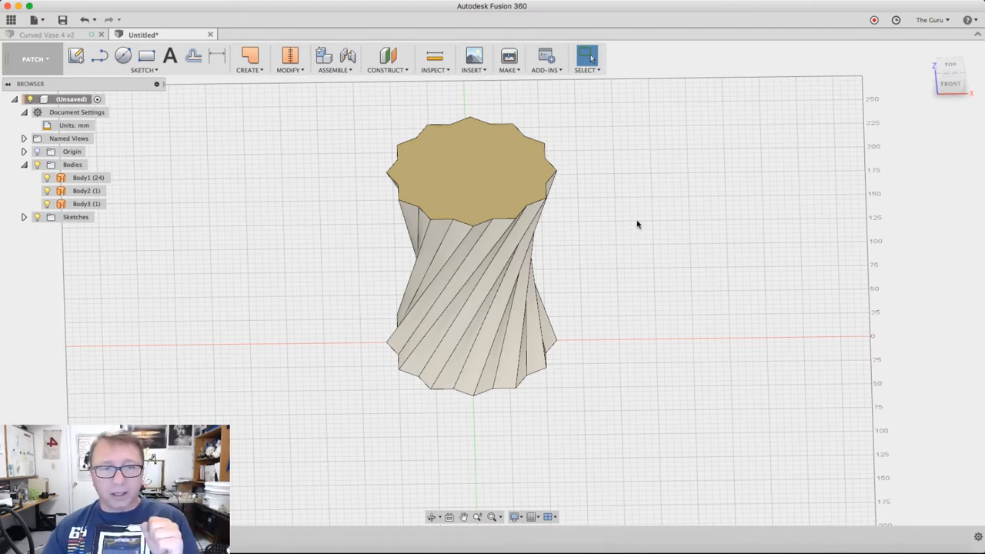
mouse_move(300, 80)
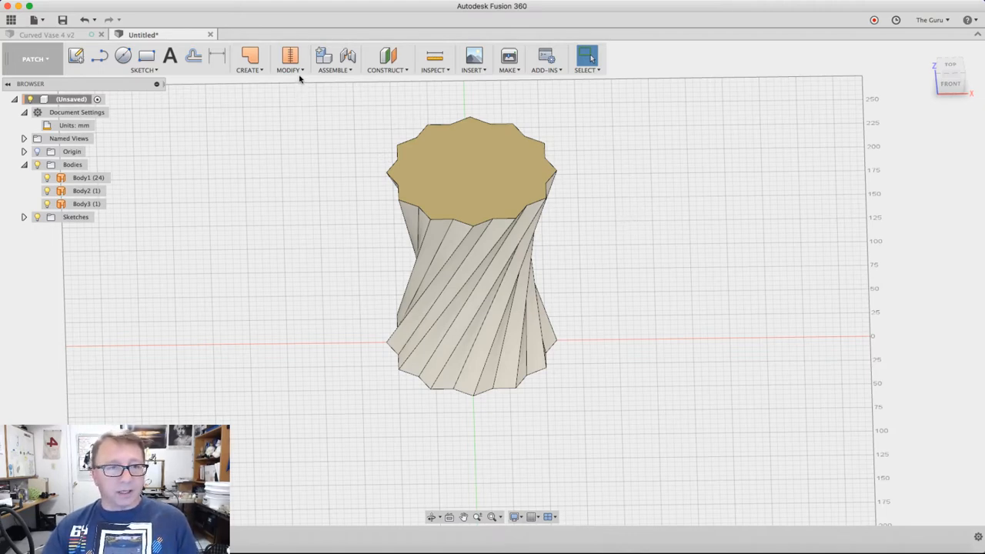
mouse_move(290, 59)
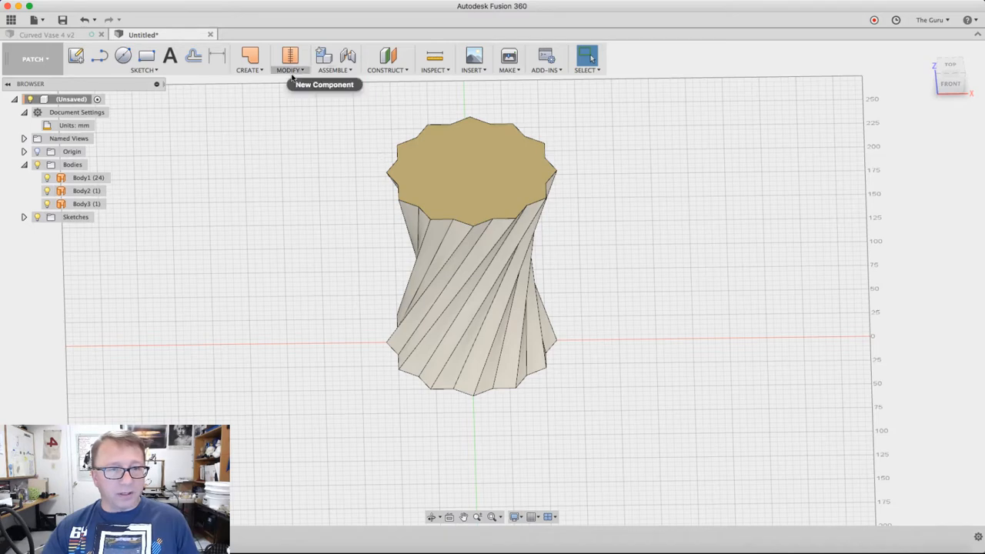
- Stitch the twisted wall and both caps into a single closed body, Body4
click(289, 59)
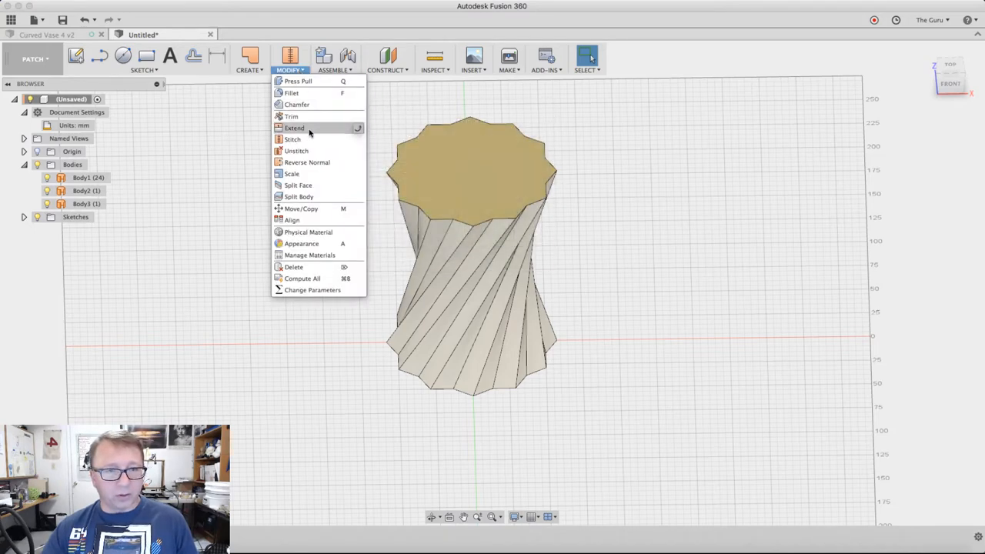
click(292, 139)
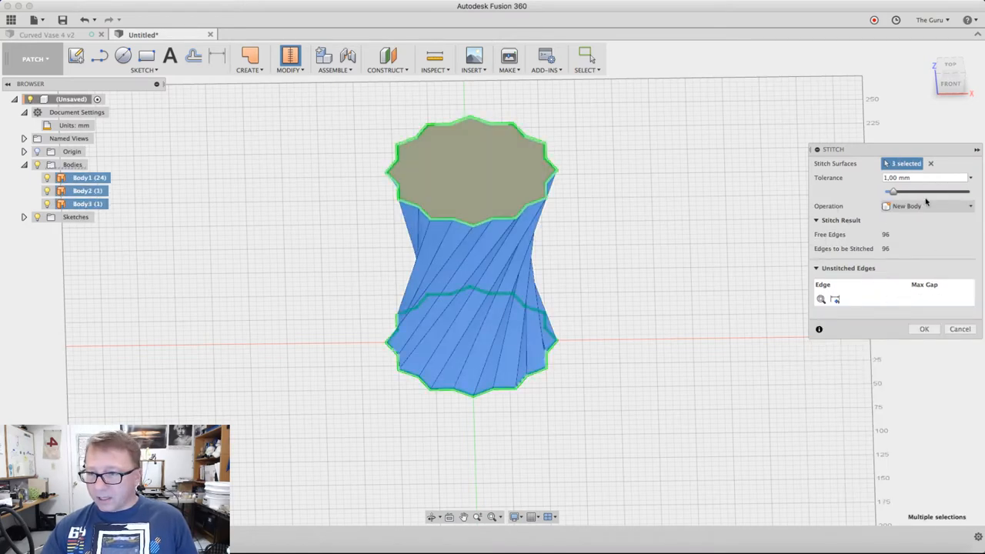
click(923, 329)
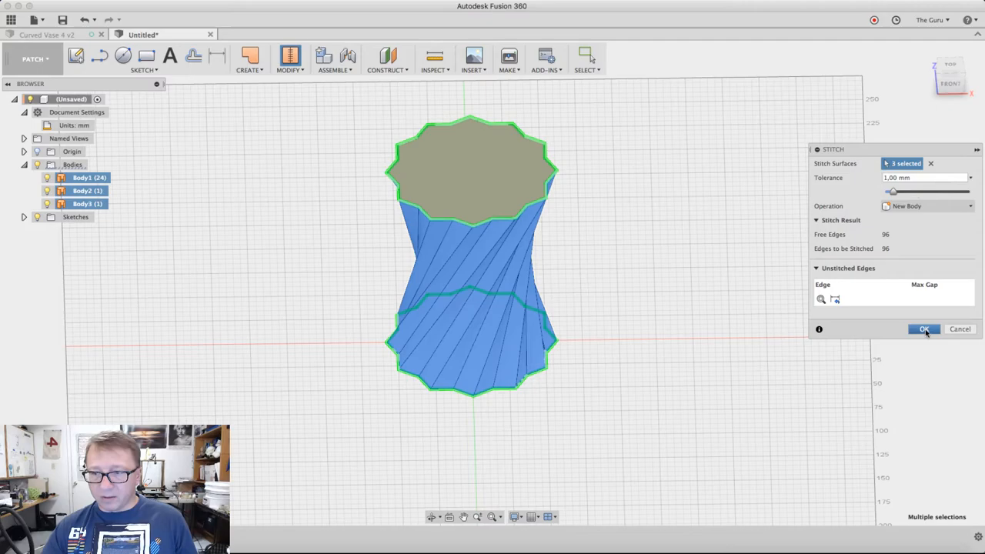
click(924, 330)
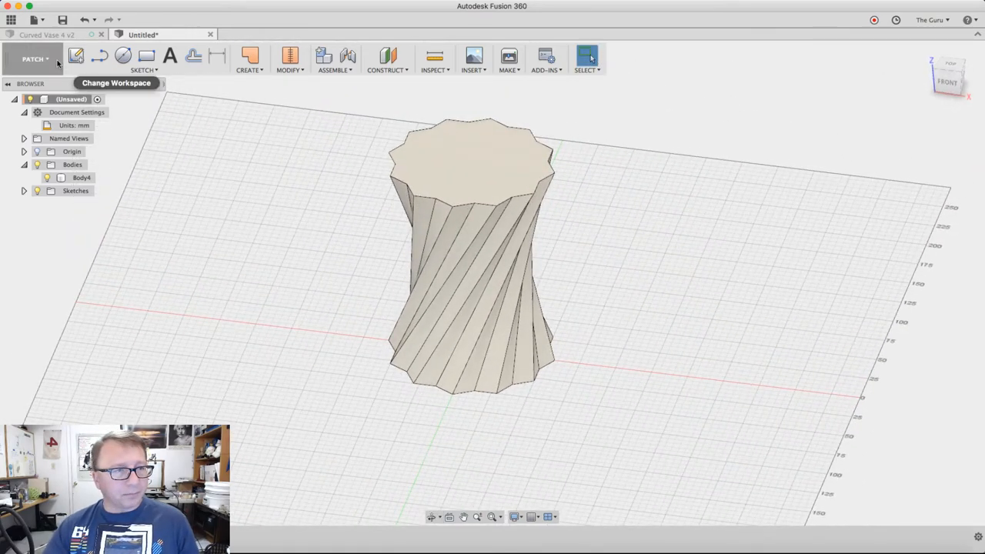
- Return to the MODEL workspace for solid modelling of the vase
click(34, 58)
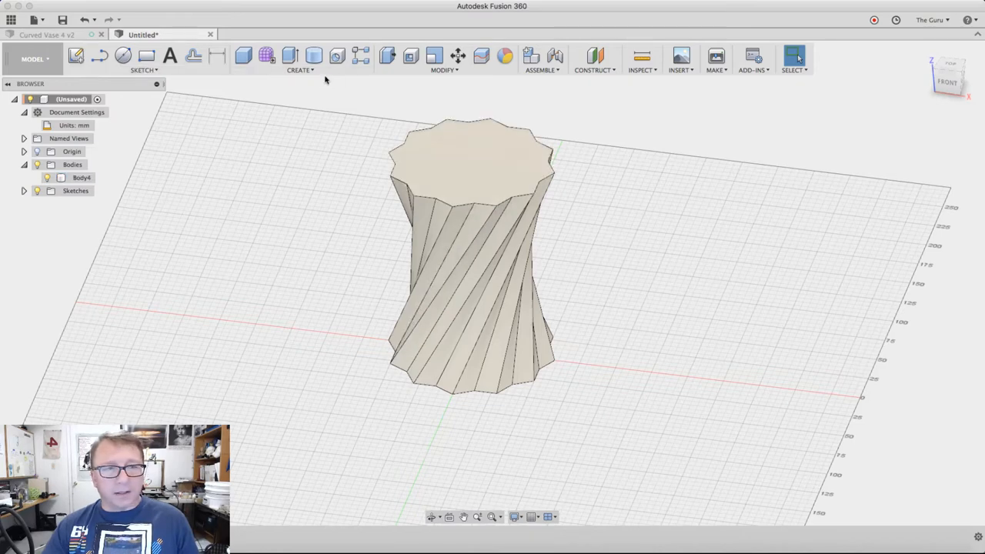
click(299, 69)
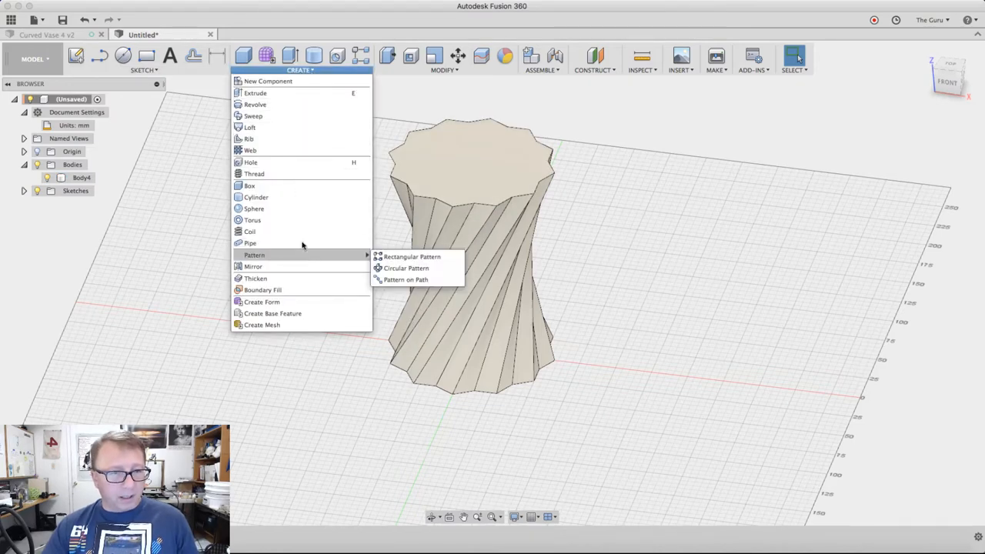
mouse_move(74, 126)
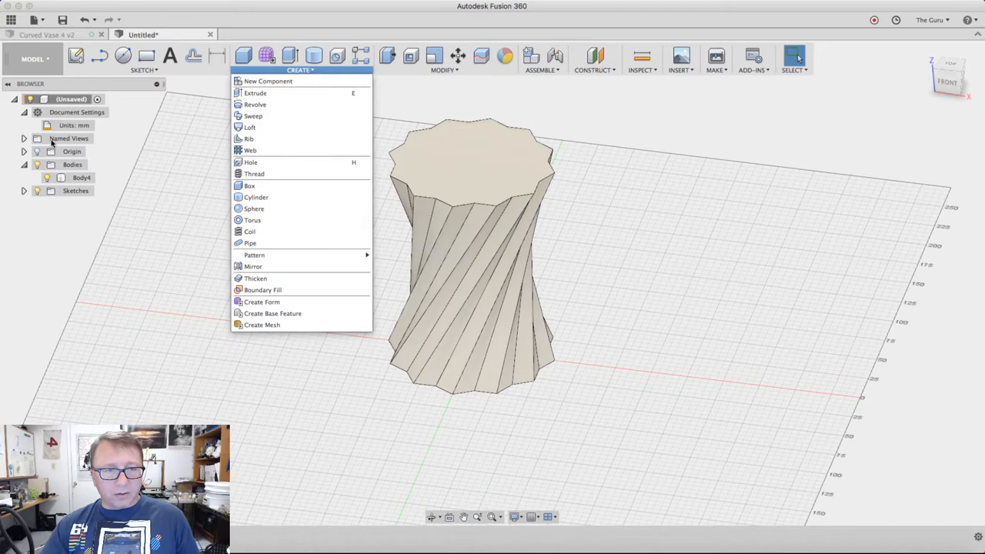
click(594, 56)
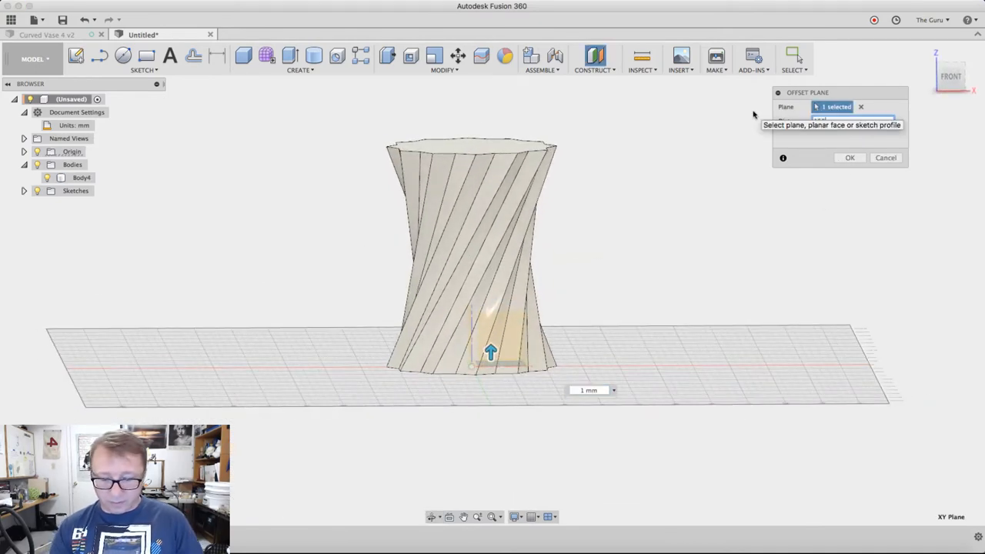
- Add offset planes up through the vase middle (150 mm), hide Body4 and list the planes
drag(490, 352, 490, 132)
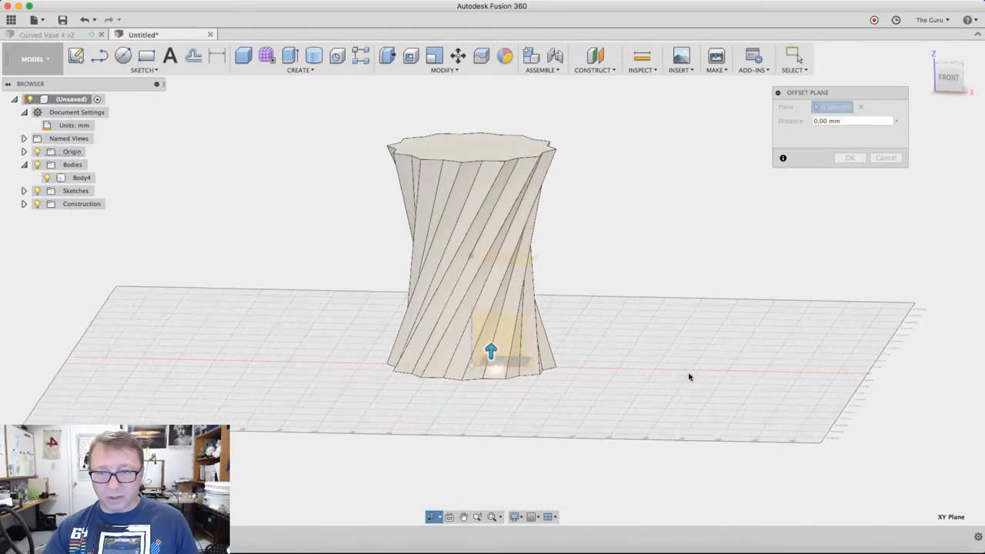
text(150)
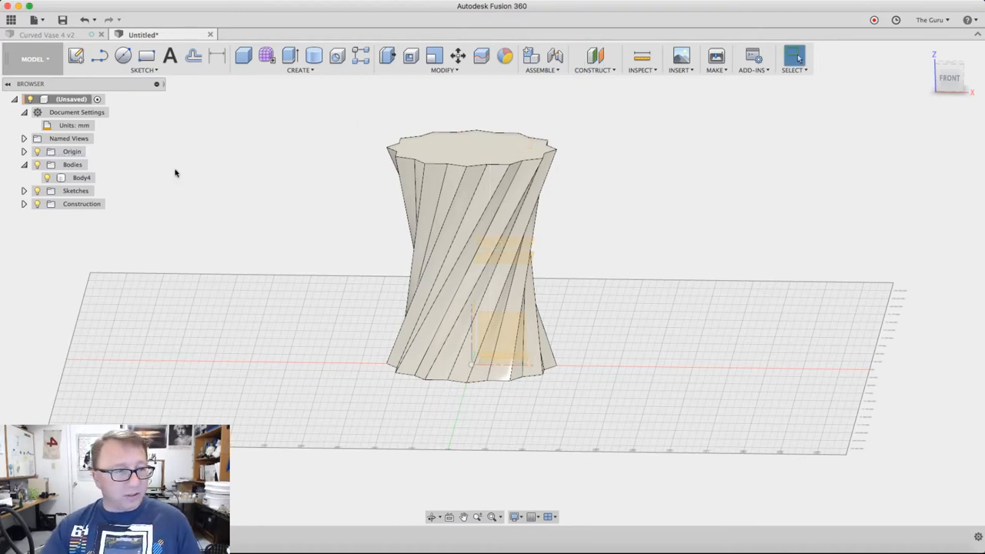
click(82, 178)
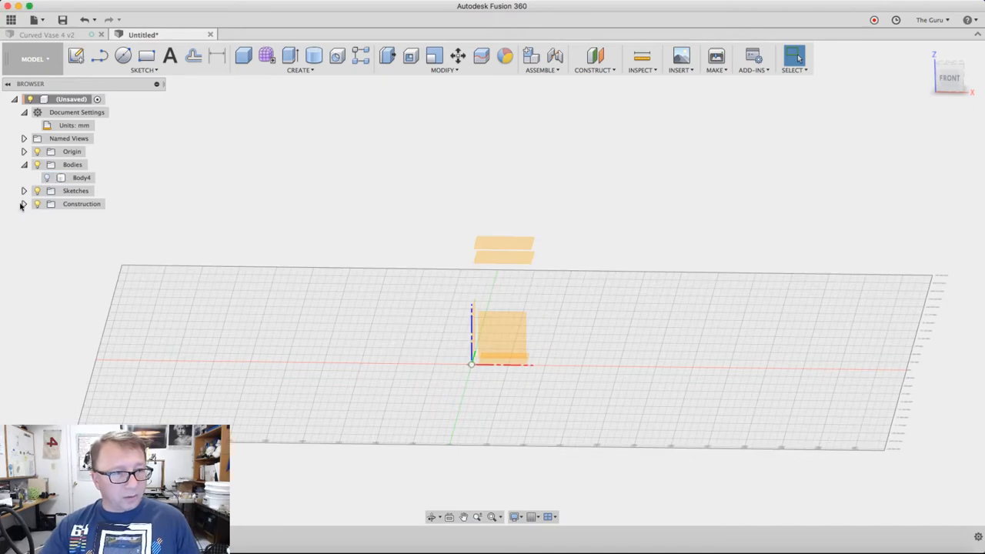
click(23, 203)
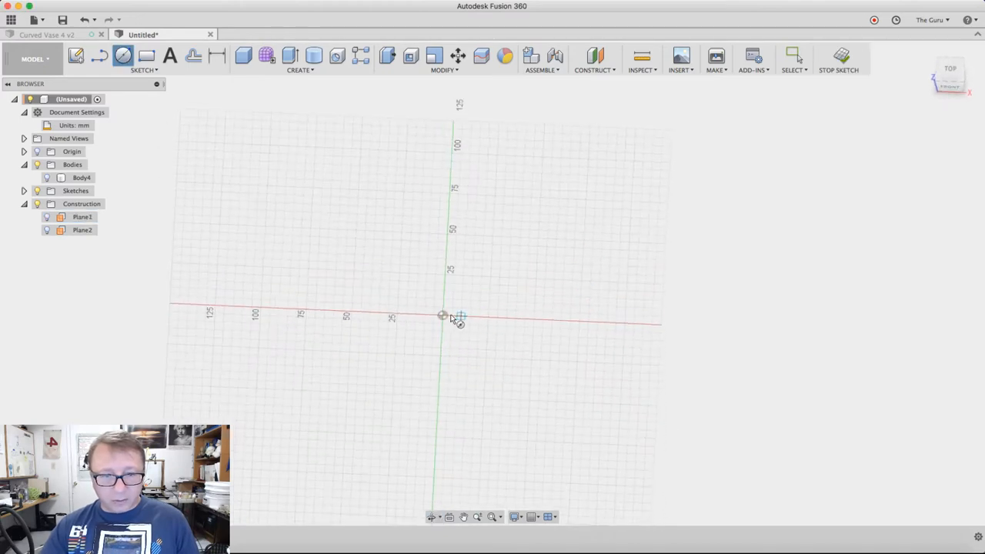
- Create a torus ring around the vase middle with set diameters and Join it to the body
drag(443, 316, 504, 317)
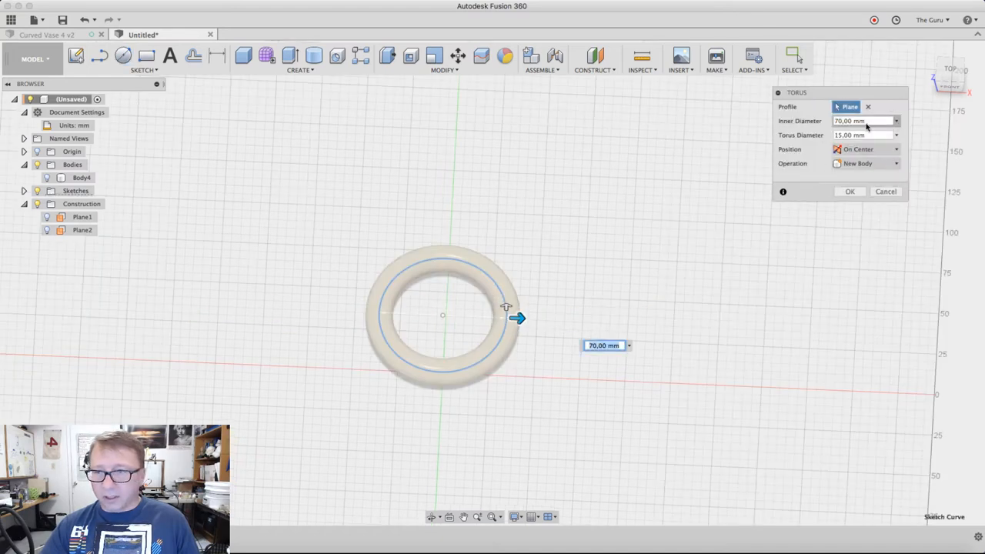
click(862, 120)
text(82)
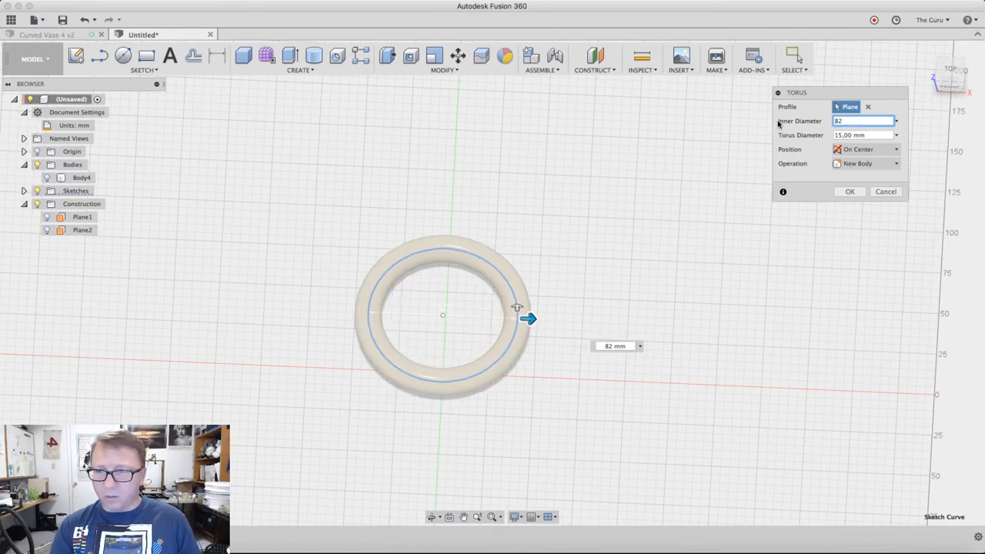
click(862, 136)
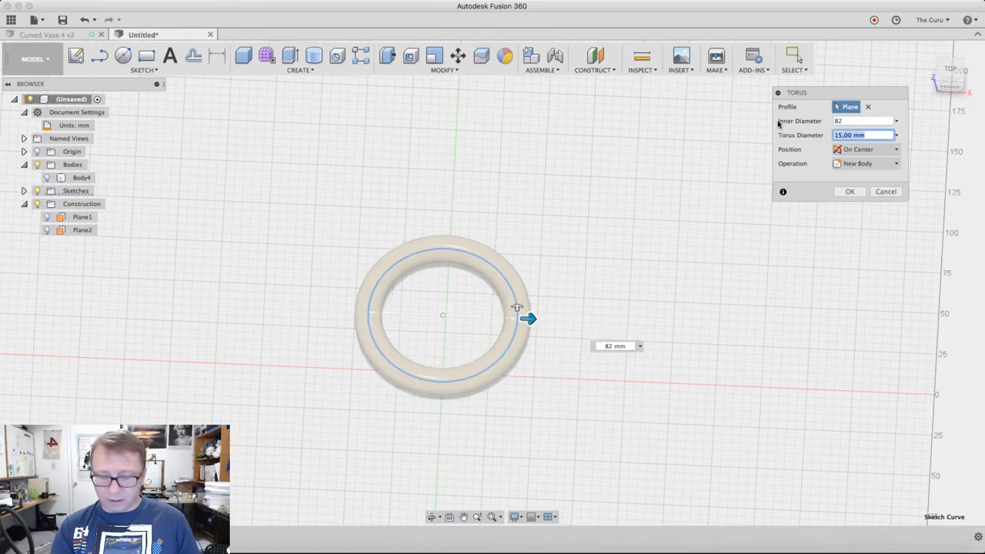
text(10)
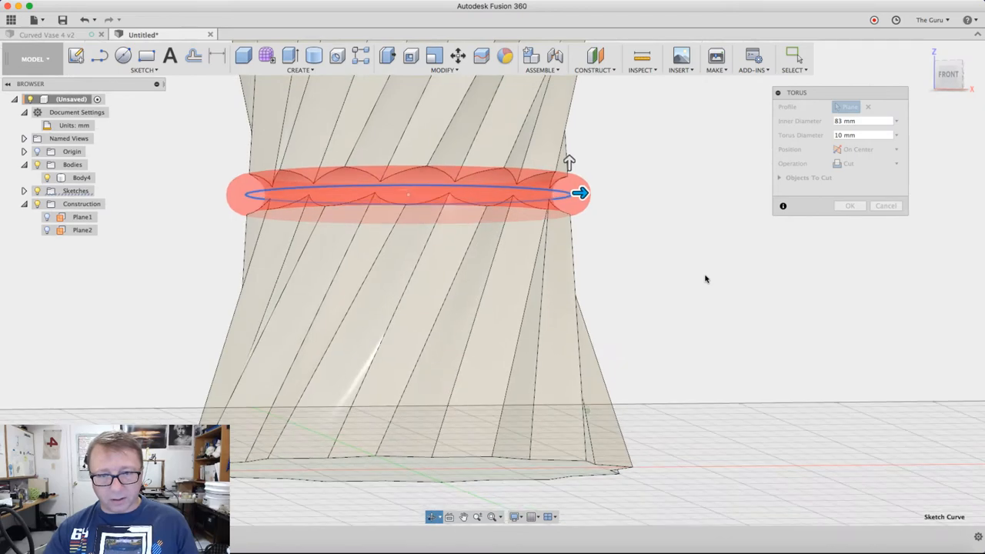
click(865, 163)
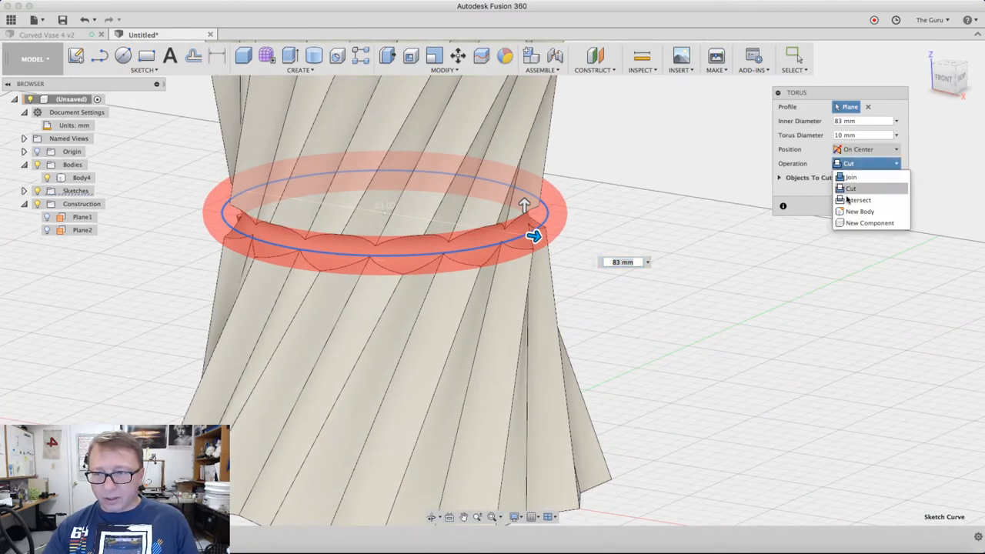
click(850, 177)
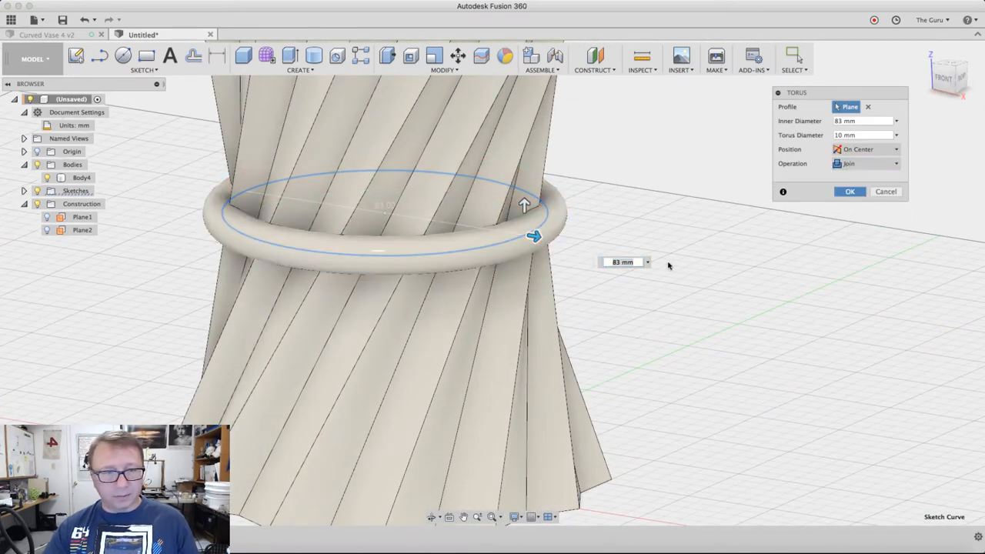
click(850, 190)
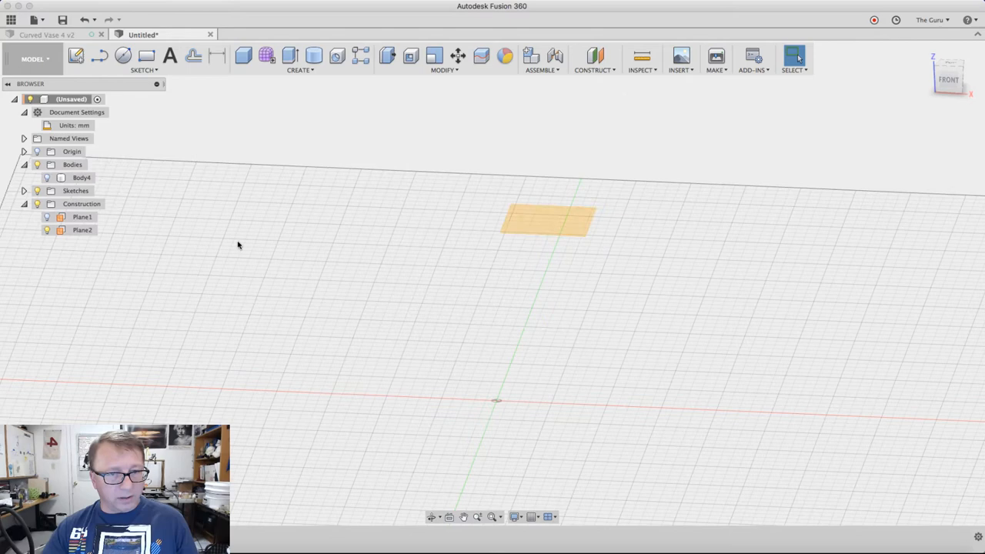
- Sketch a 70 mm circle on the offset plane and create the second torus ring as a new body
right_click(238, 245)
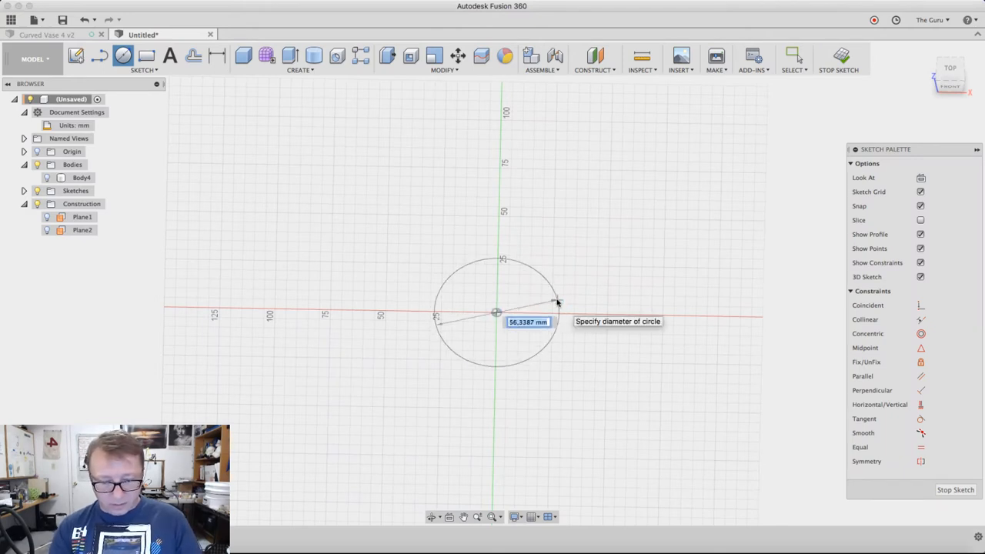
text(70)
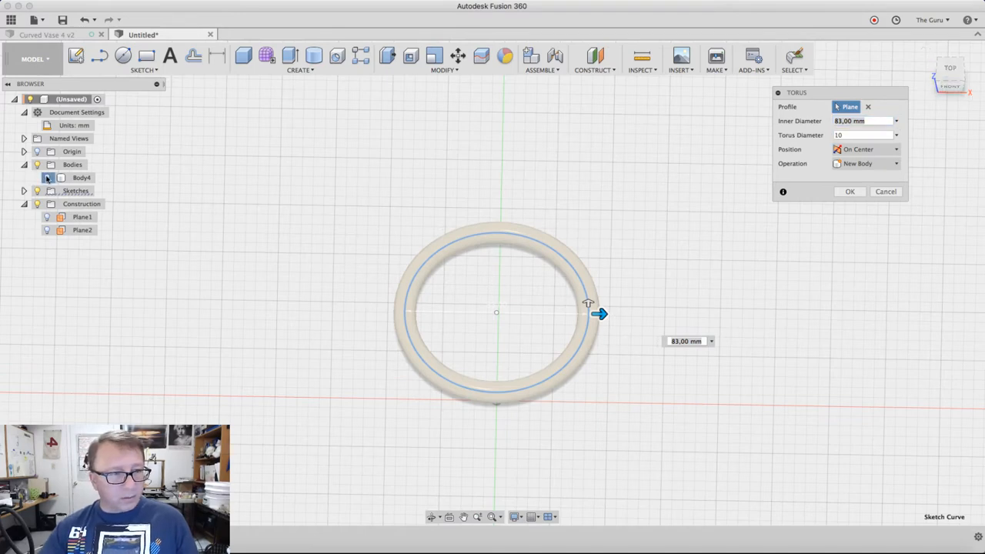
click(865, 164)
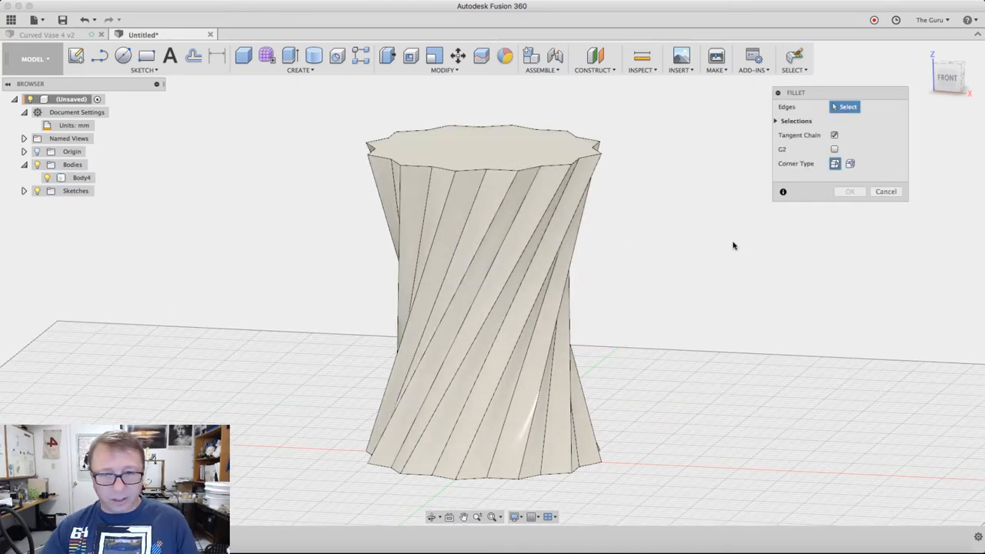
- Select the twelve twisted ridge edges and fillet them with a 5 mm radius
click(886, 190)
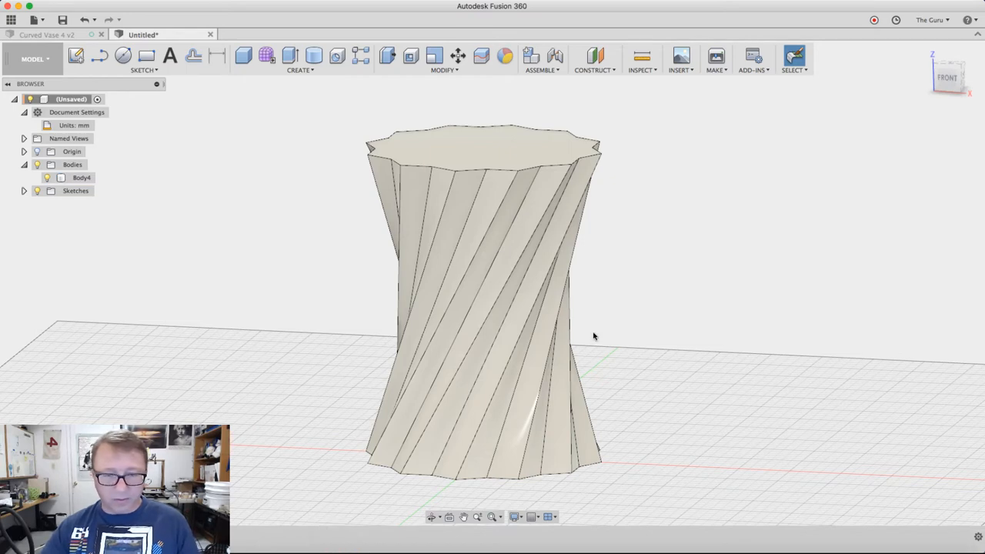
click(510, 188)
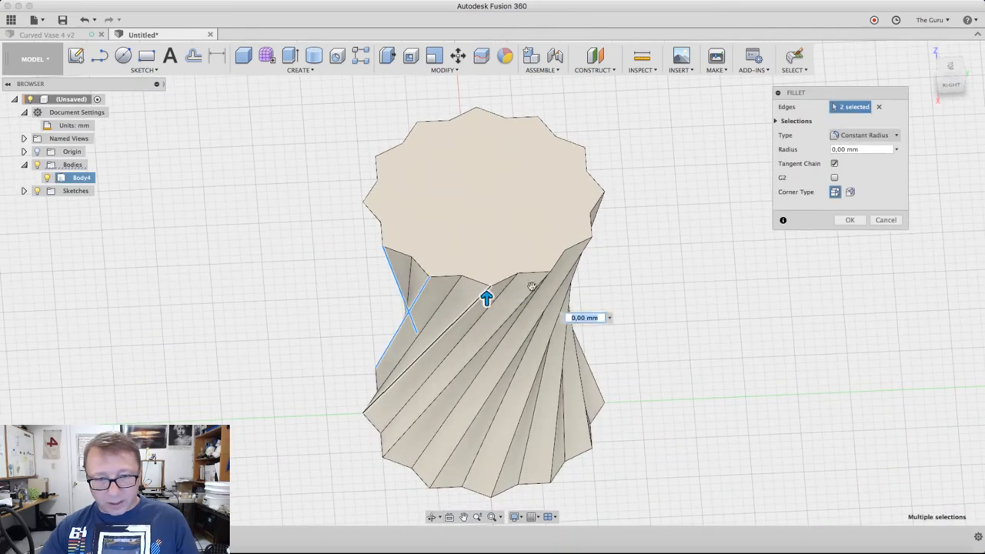
click(588, 252)
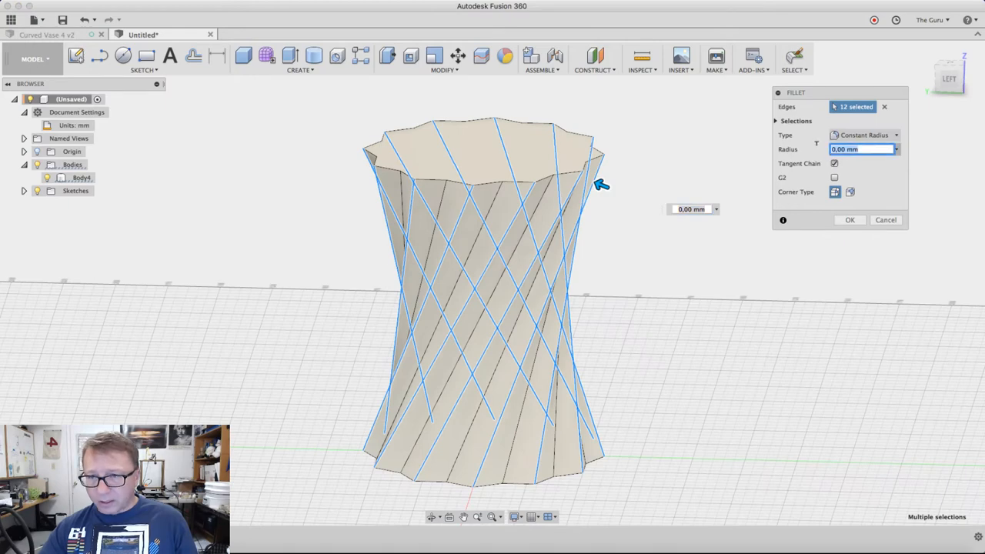
text(5)
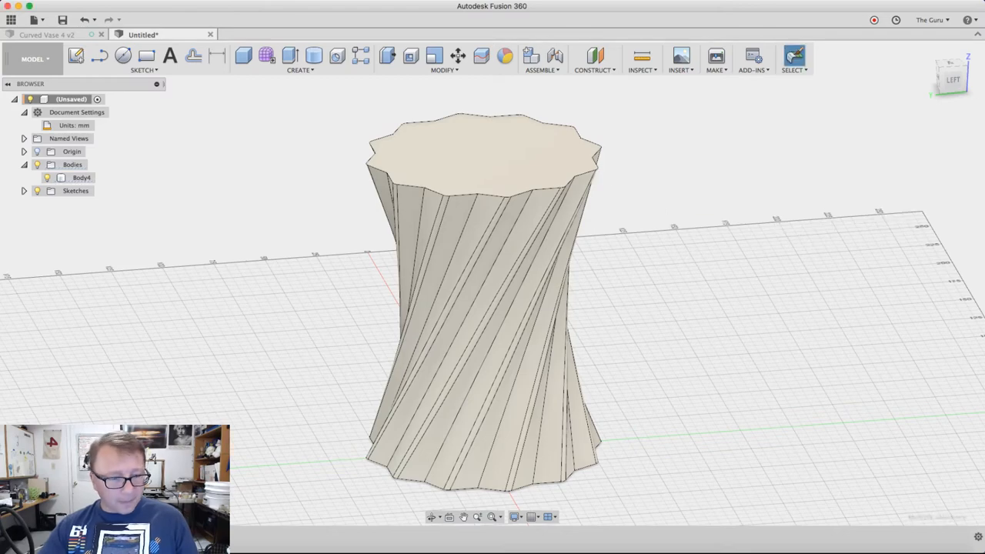
mouse_move(828, 266)
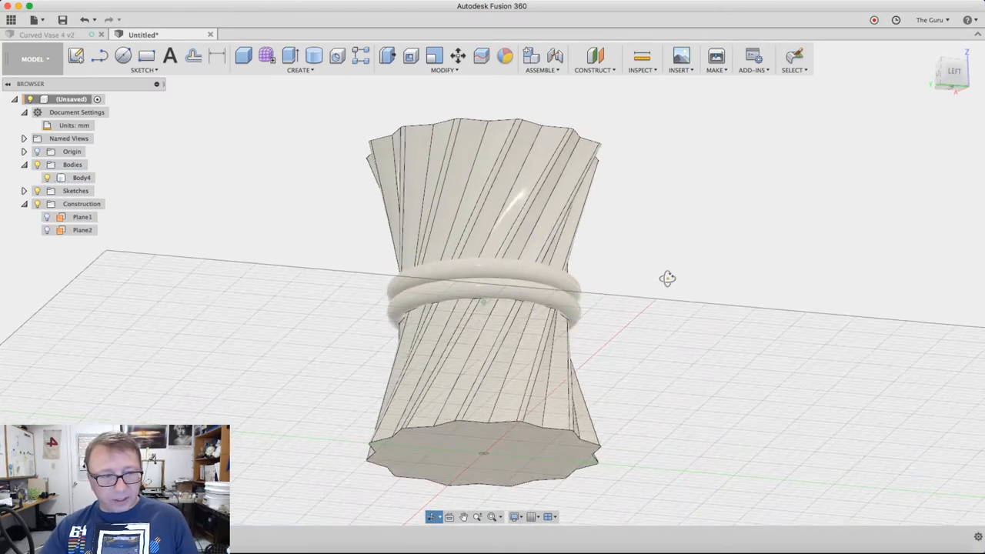
- Draw three concentric circles centred on the vase's top cap in a new sketch
drag(668, 277, 659, 265)
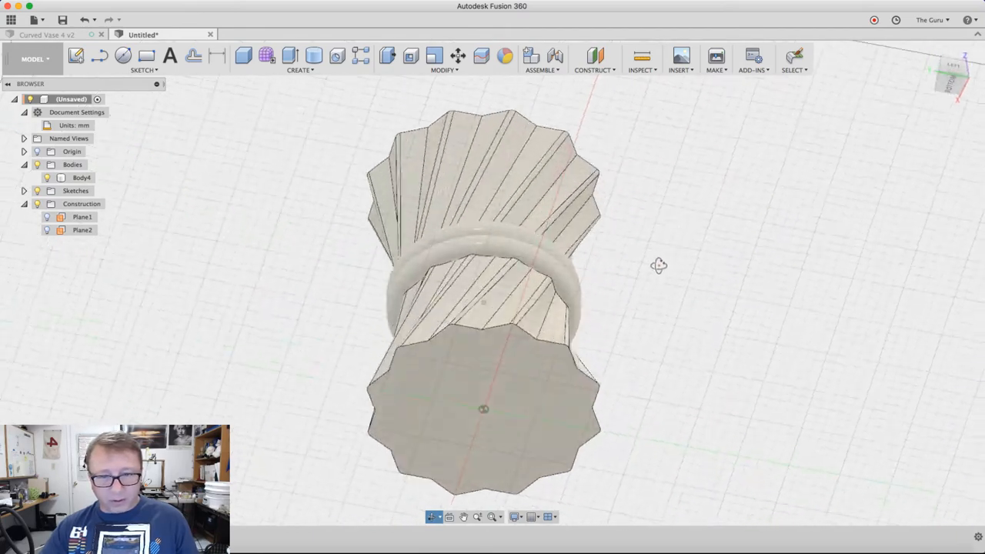
drag(658, 265, 644, 356)
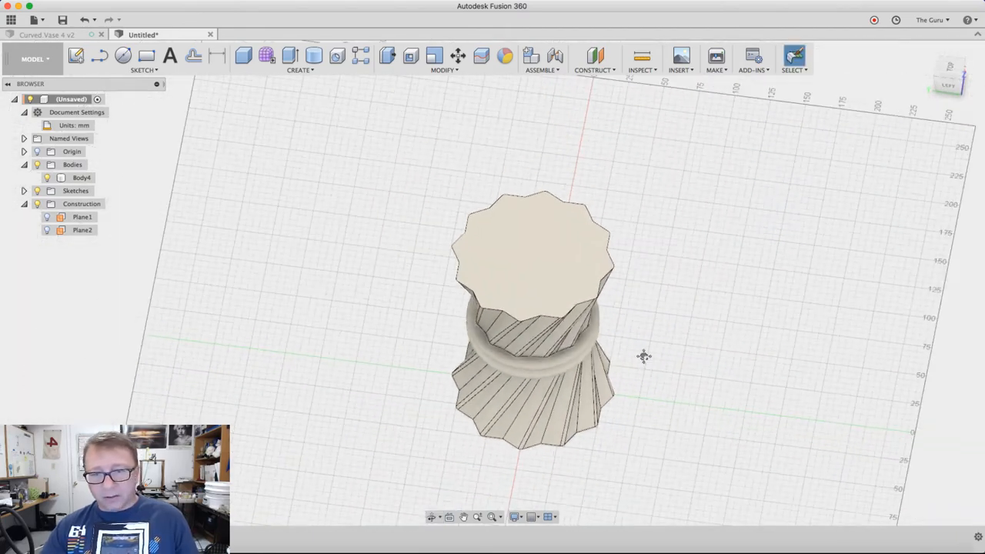
drag(643, 356, 653, 218)
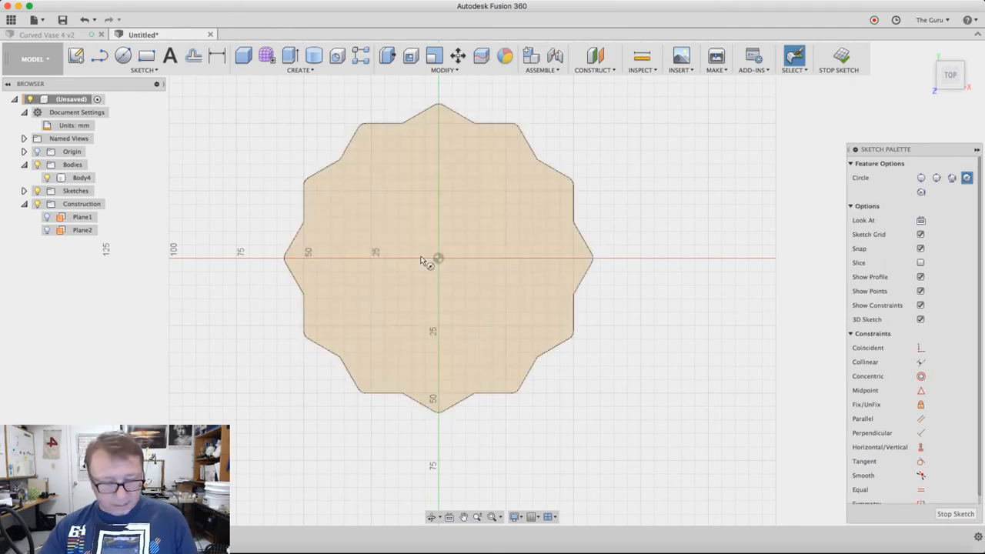
drag(439, 258, 477, 225)
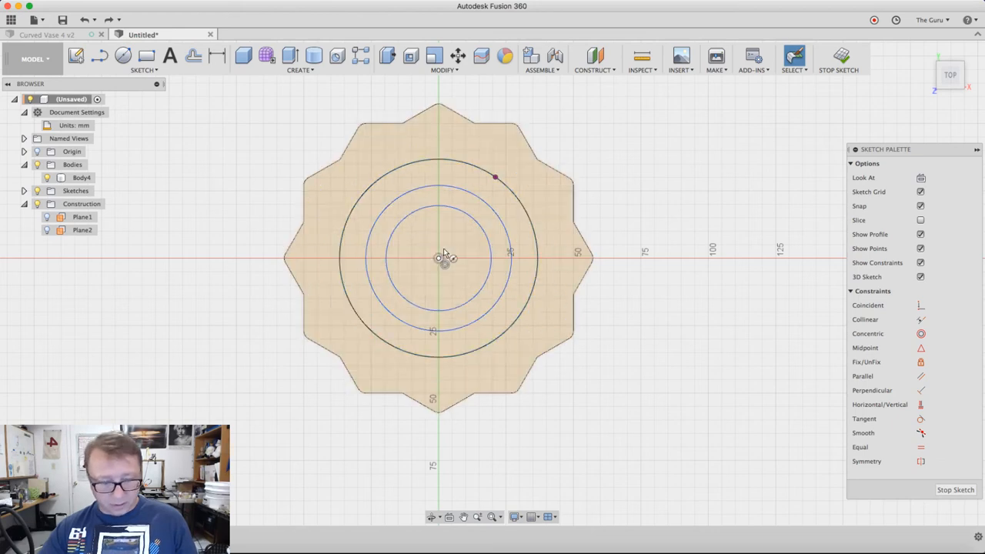
click(123, 55)
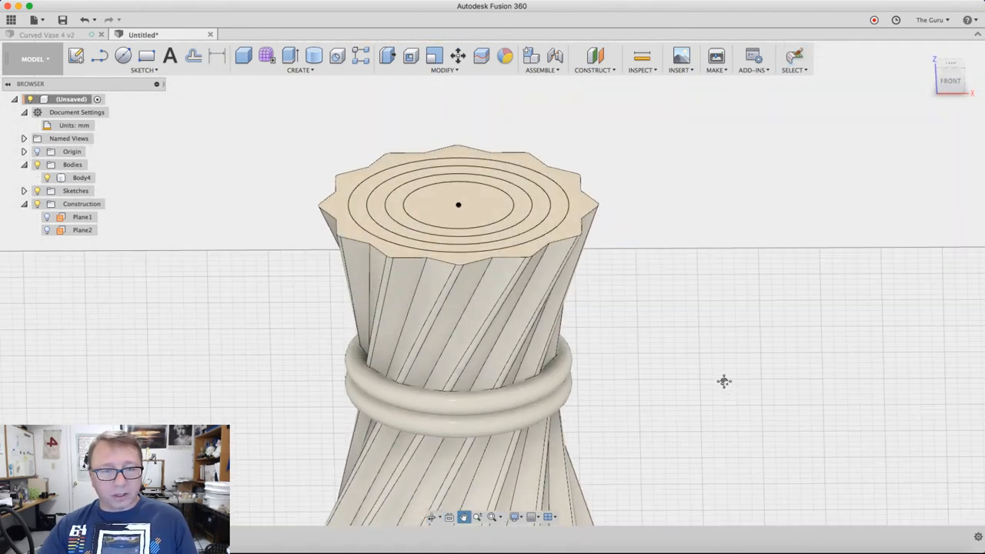
- Extrude the inner circle profile into a central cylinder on the vase top
click(289, 56)
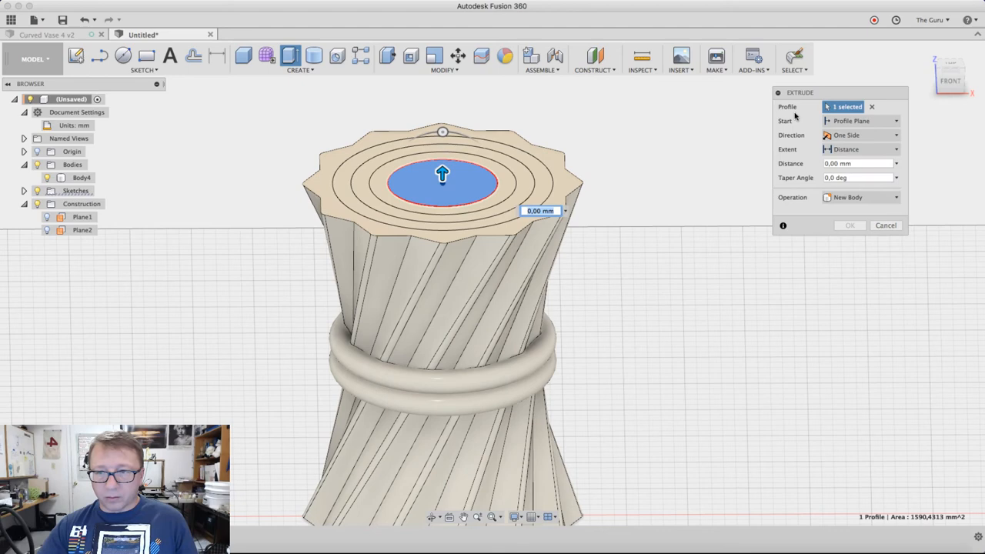
click(850, 225)
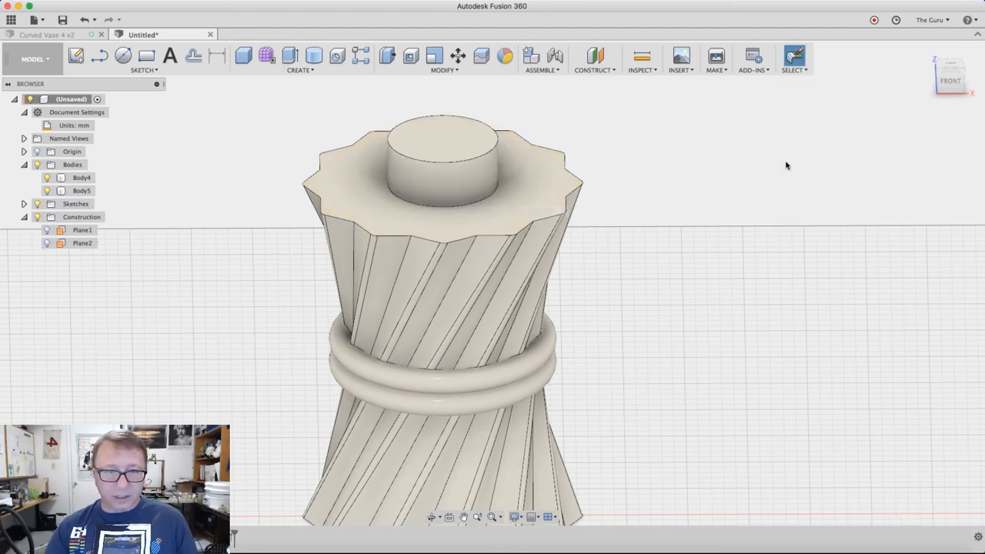
click(25, 203)
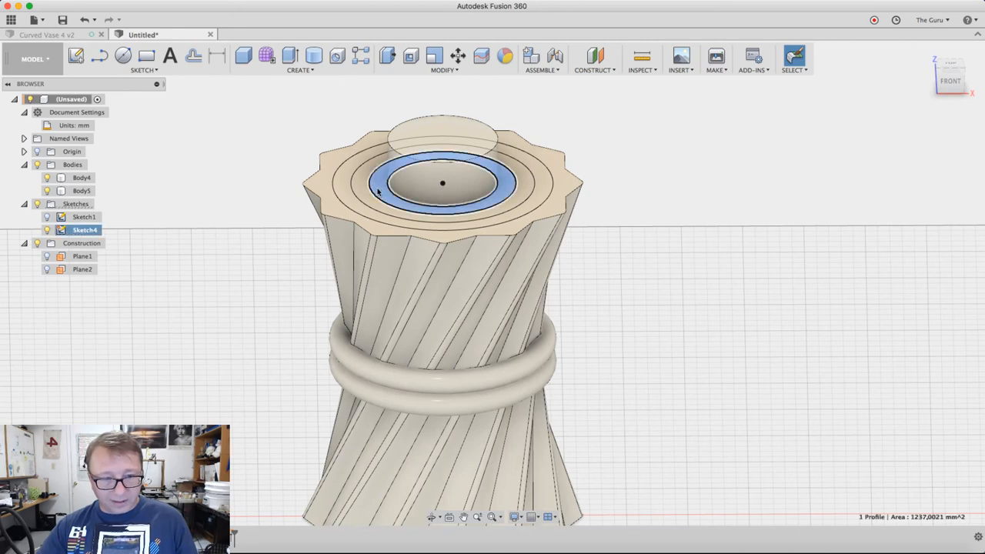
- Extrude the two surrounding ring profiles in turn to form stepped tiers
click(289, 56)
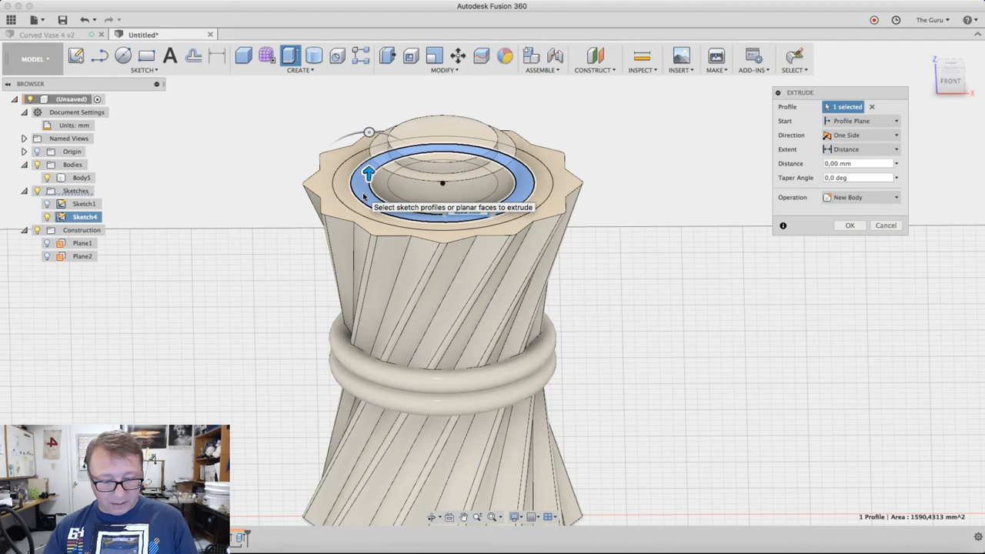
click(849, 225)
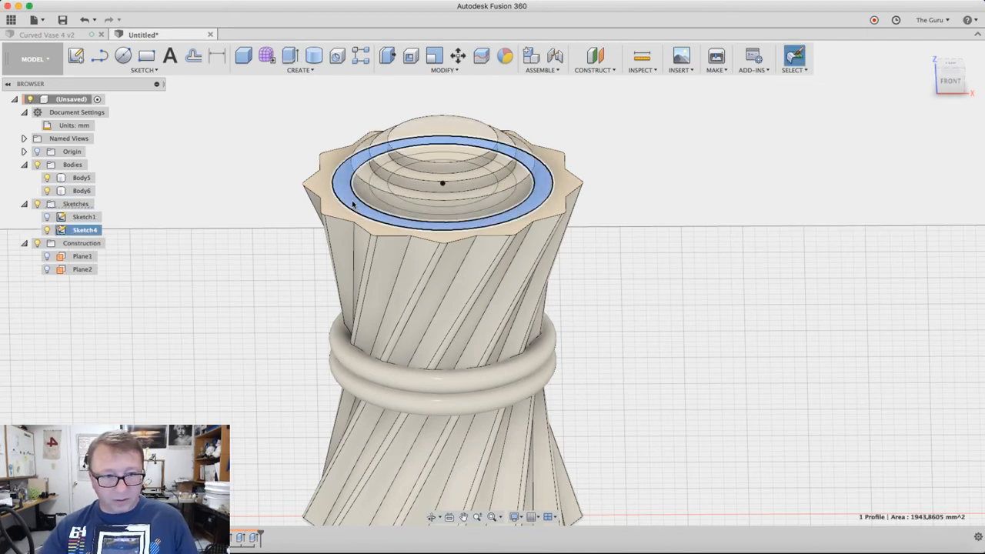
click(289, 56)
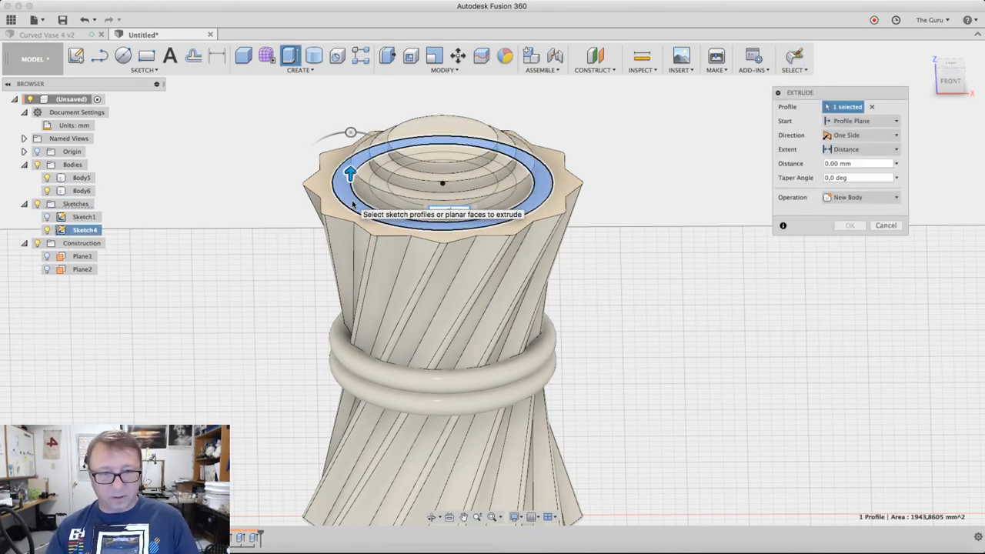
click(886, 225)
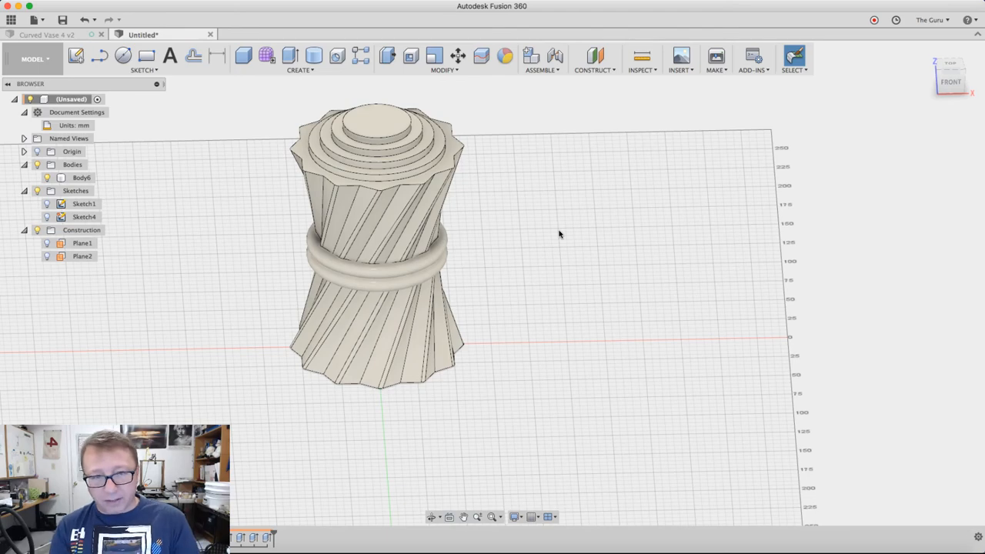
mouse_move(542, 222)
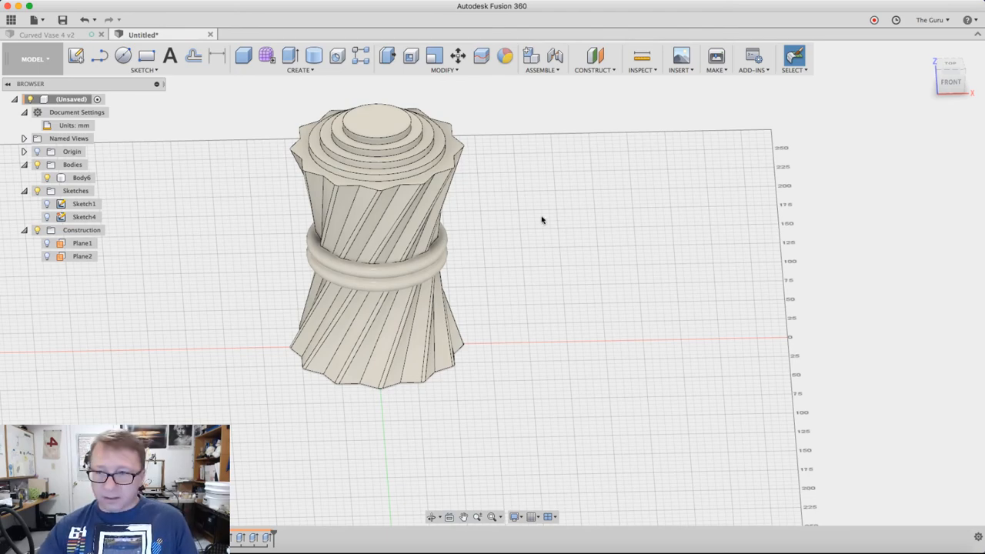